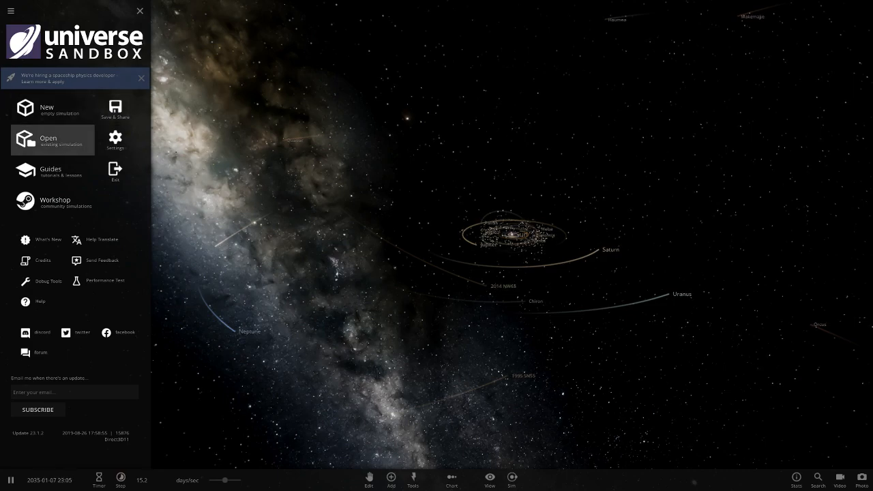
Search the saved simulations for 'planet' and load the Planet Leo System
{"action": "left_click", "coordinate": [51, 140]}
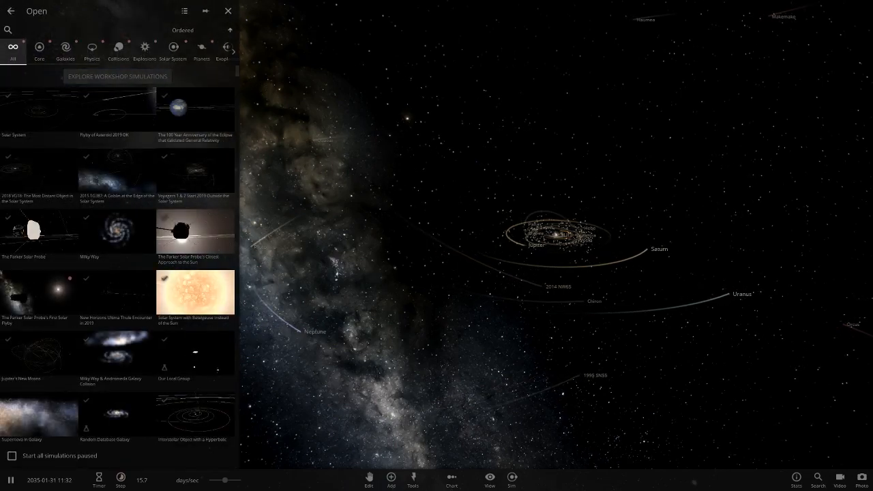
{"action": "type", "text": "planet leo"}
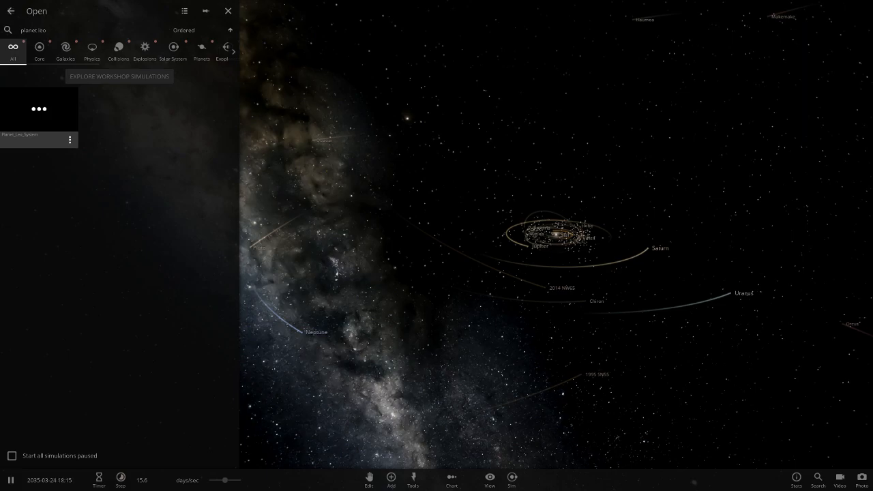
{"action": "left_click", "coordinate": [38, 110]}
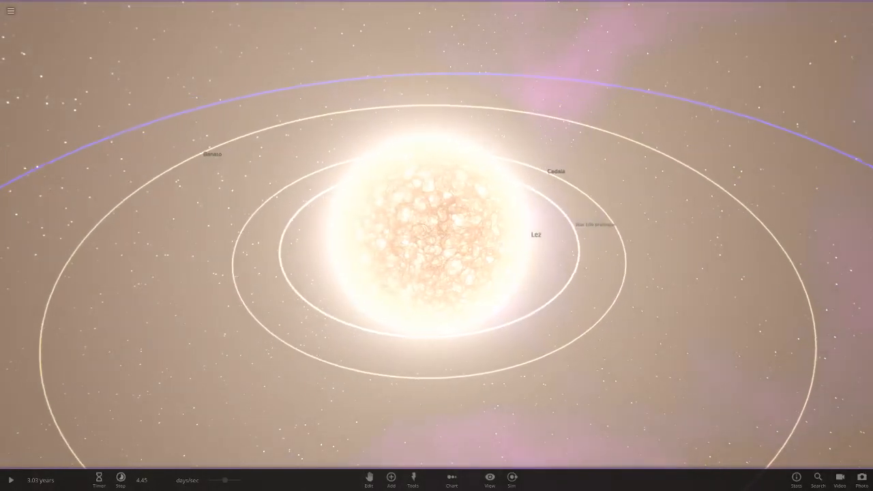
Select the star Leo and read its mass, radius, temperature and luminosity in the full properties panel
{"action": "left_click", "coordinate": [536, 235]}
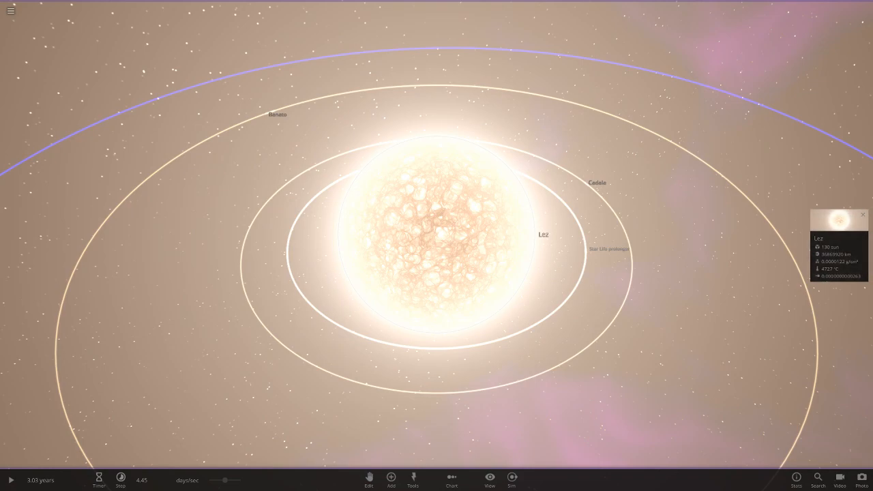
{"action": "left_click", "coordinate": [839, 245]}
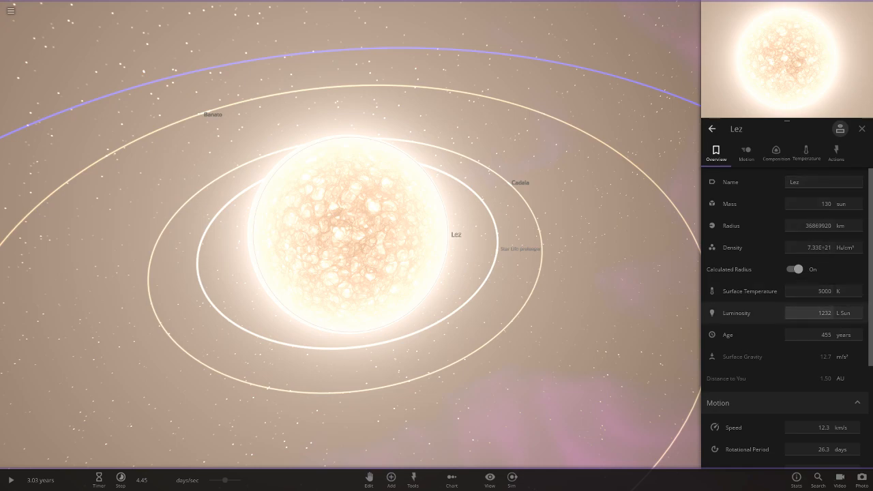
{"action": "scroll", "scroll_direction": "down", "scroll_amount": 3}
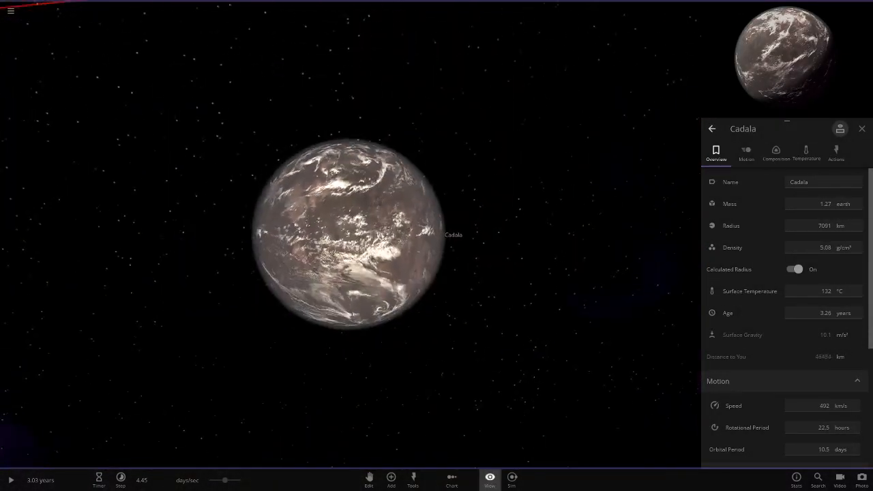
Zoom in on Cadala, hide its atmosphere and clouds to see the bare surface, then show them again
{"action": "left_click", "coordinate": [488, 481]}
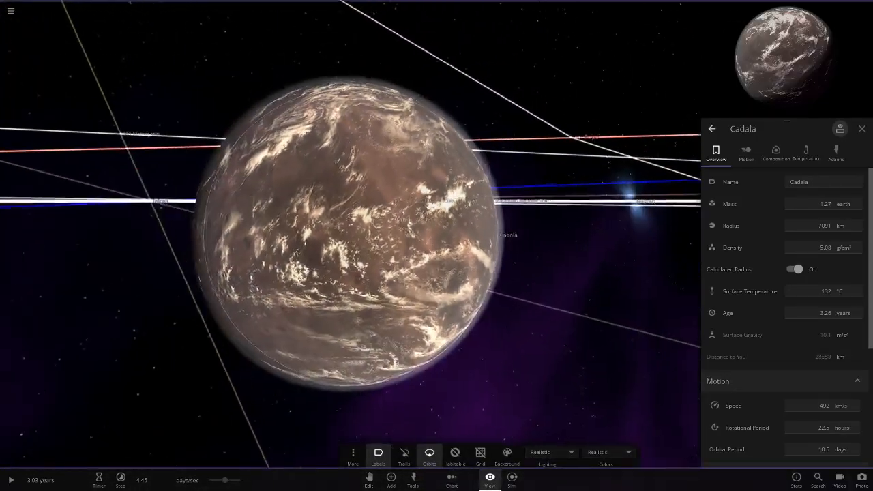
{"action": "scroll", "scroll_direction": "up", "scroll_amount": 3}
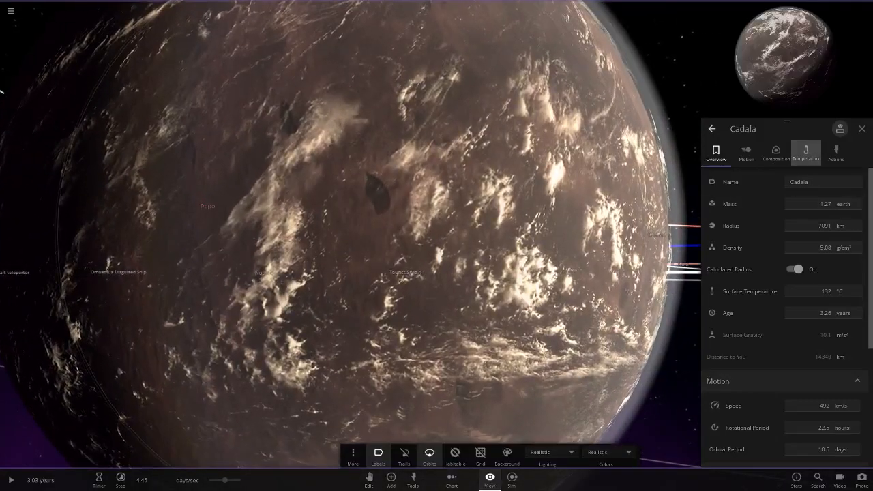
{"action": "left_click", "coordinate": [805, 153]}
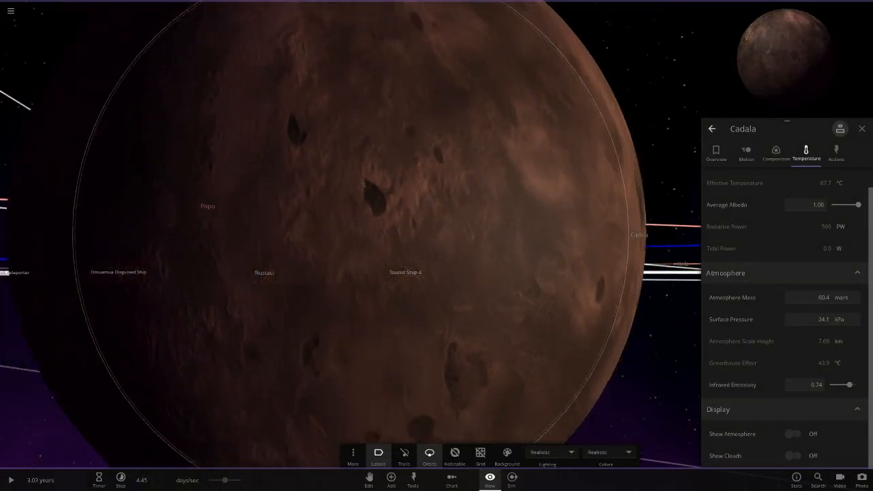
{"action": "scroll", "scroll_direction": "down", "scroll_amount": 3}
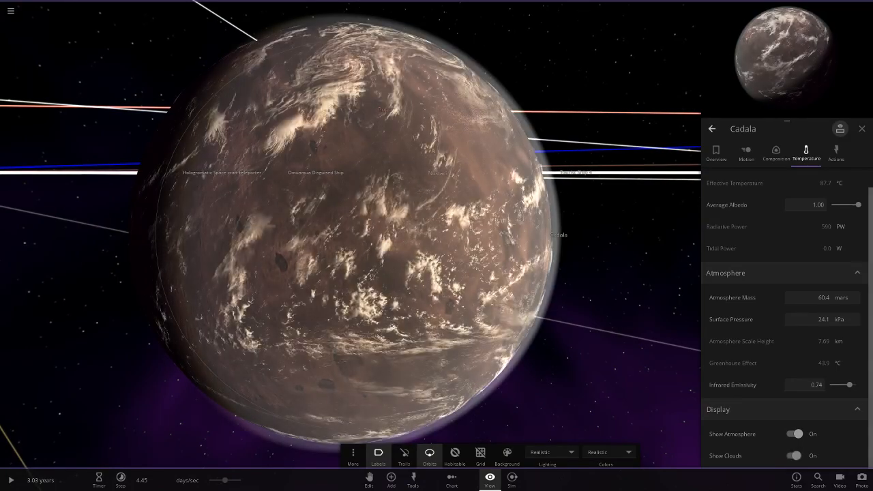
{"action": "scroll", "scroll_direction": "down", "scroll_amount": 3}
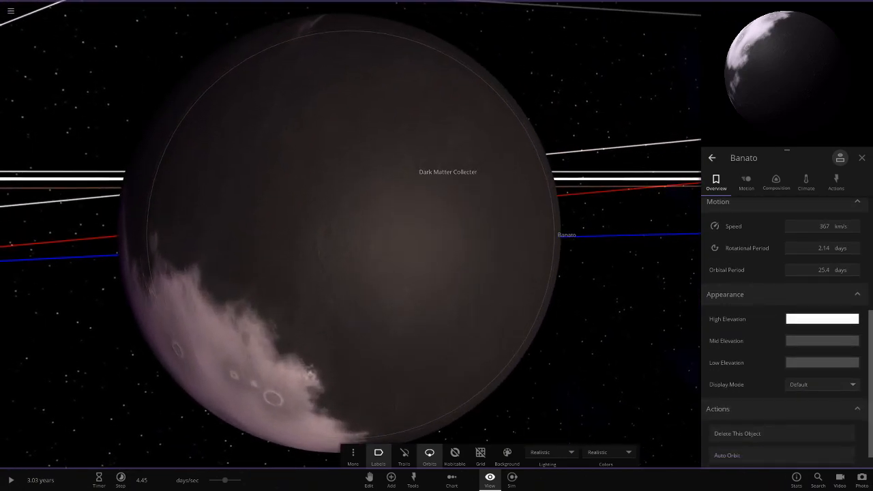
Change Banato's High Elevation colour swatch from white to red
{"action": "left_click", "coordinate": [821, 319]}
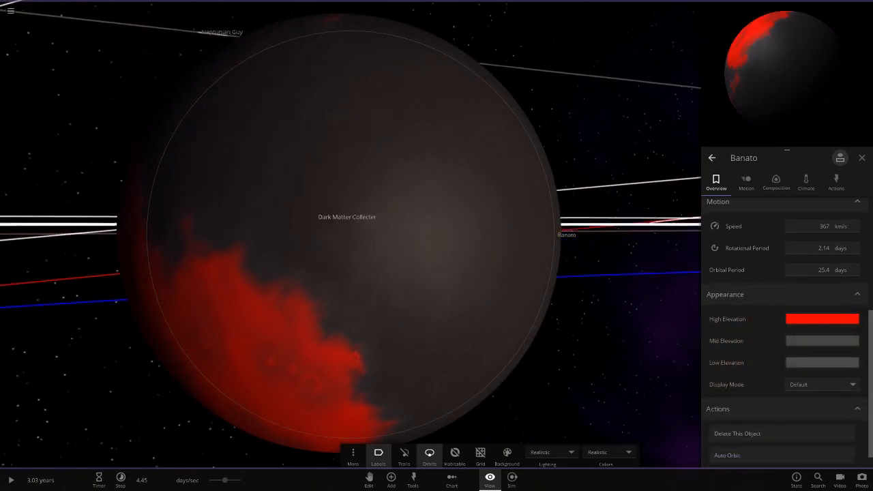
{"action": "left_click", "coordinate": [821, 320]}
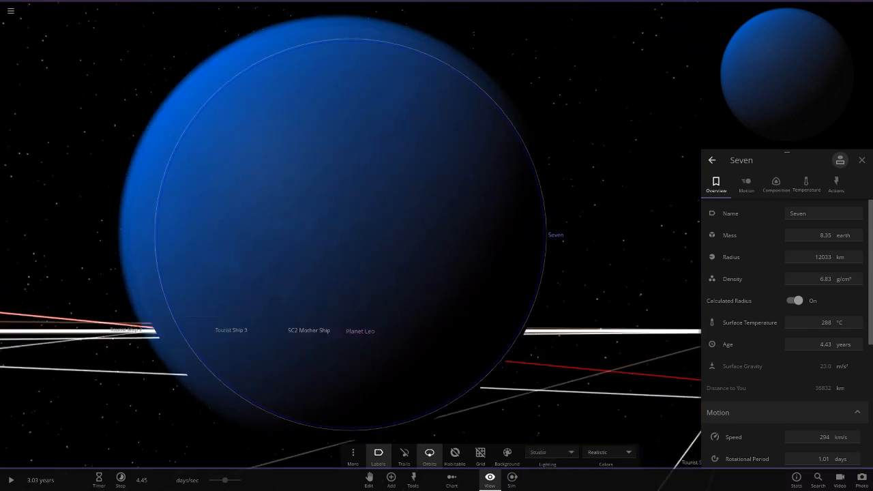
View Seven's temperature settings, reveal its surface without atmosphere, then show the atmosphere again
{"action": "left_click", "coordinate": [806, 184]}
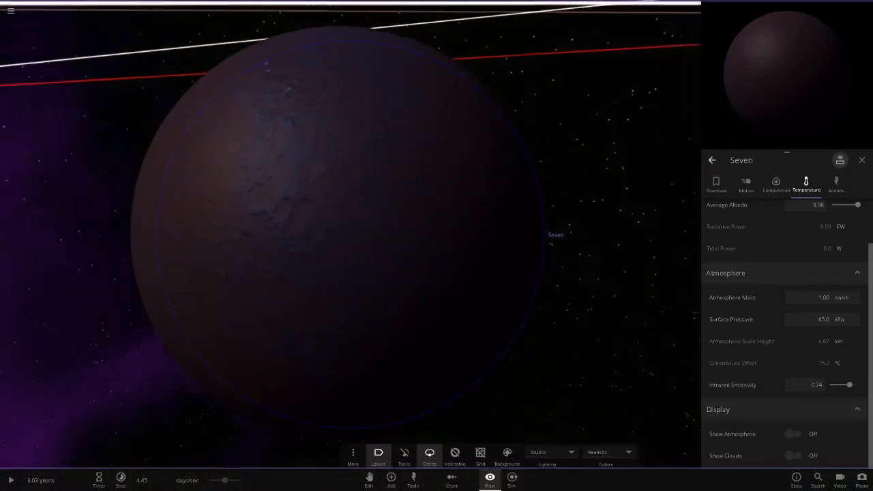
{"action": "left_click", "coordinate": [794, 434]}
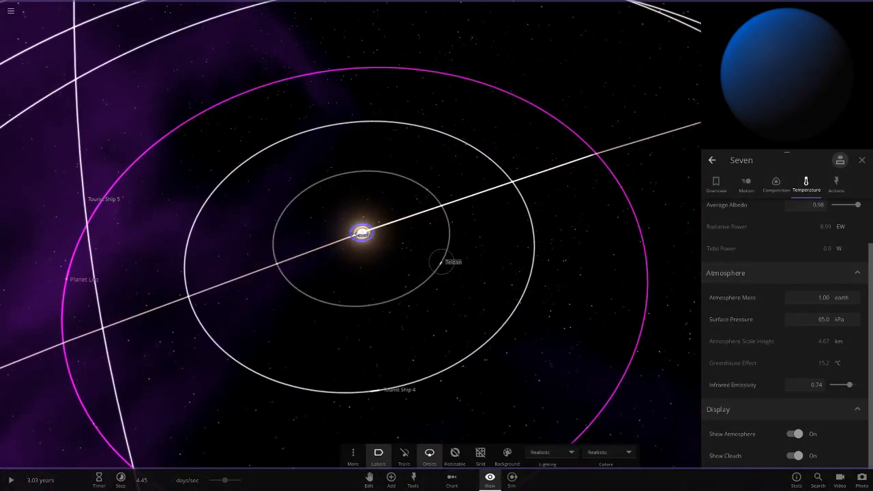
Select Telcan, show its overview properties up close, then zoom back out to its wide orbit
{"action": "left_click", "coordinate": [442, 262]}
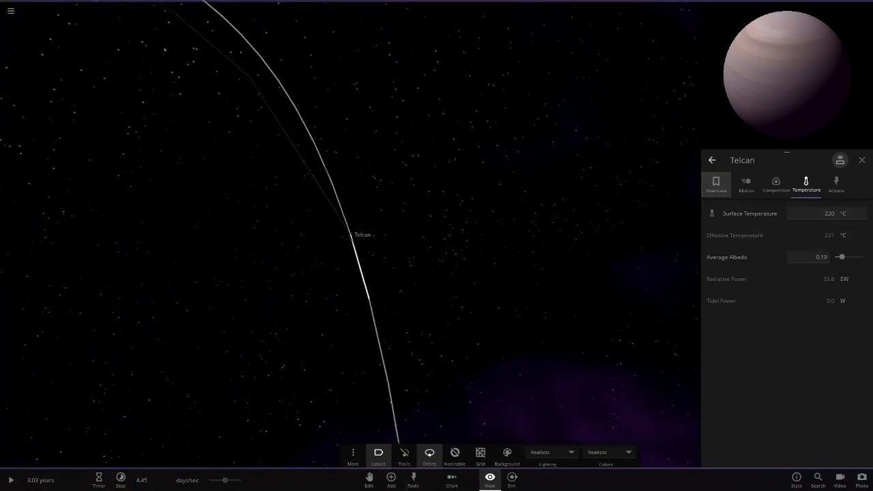
{"action": "left_click", "coordinate": [716, 185]}
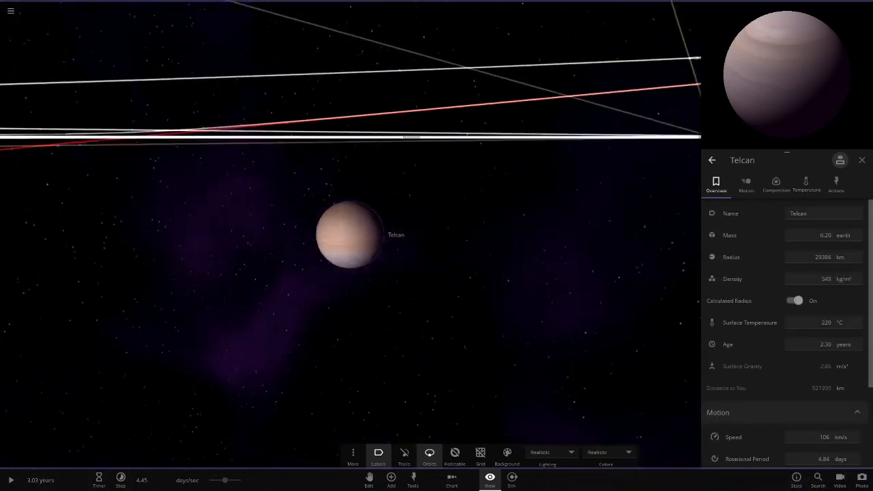
{"action": "scroll", "scroll_direction": "down", "scroll_amount": 3}
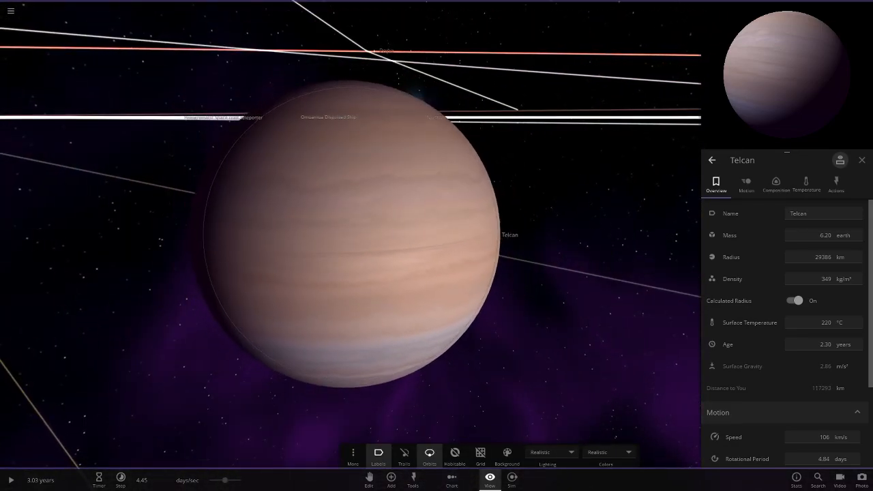
{"action": "scroll", "scroll_direction": "down", "scroll_amount": 3}
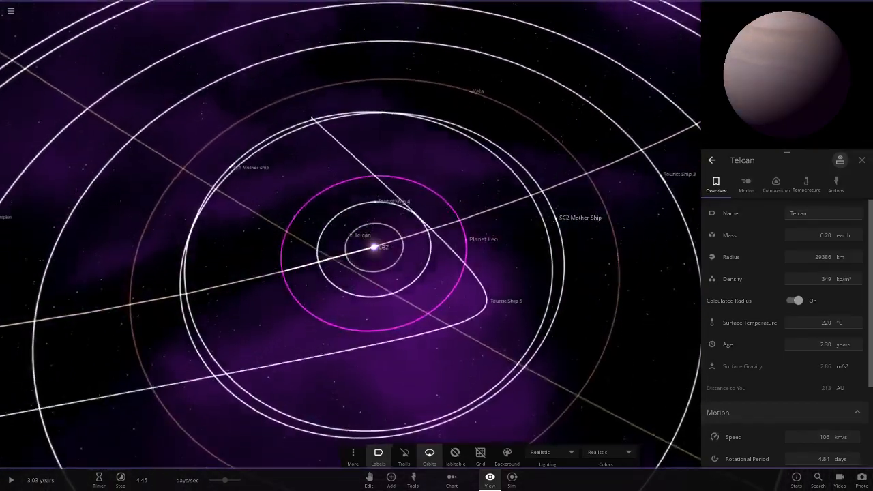
Inspect Planet Leo's surface and climate settings, then select the Urgent evacuation craft orbiting it
{"action": "left_click", "coordinate": [393, 200]}
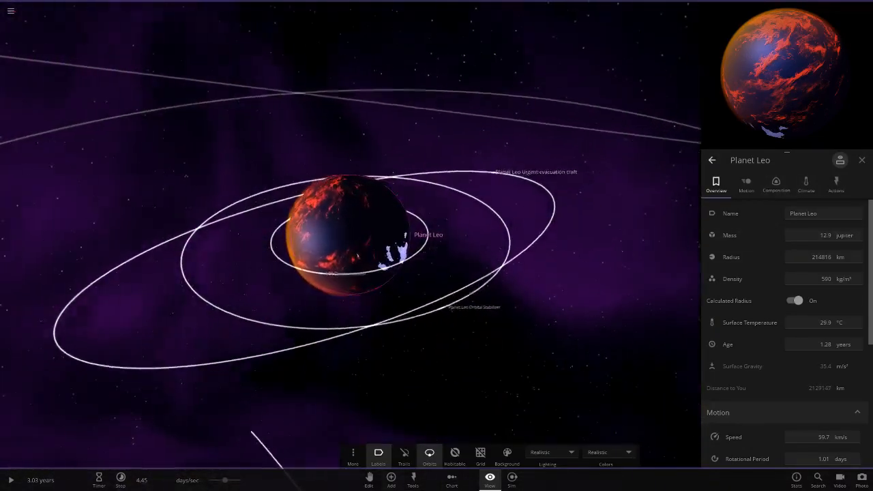
{"action": "left_click", "coordinate": [368, 480]}
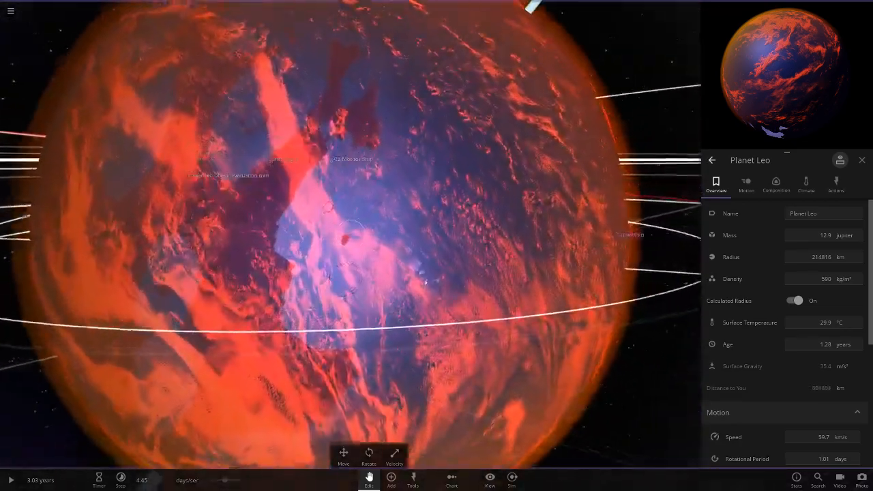
{"action": "left_click", "coordinate": [805, 184]}
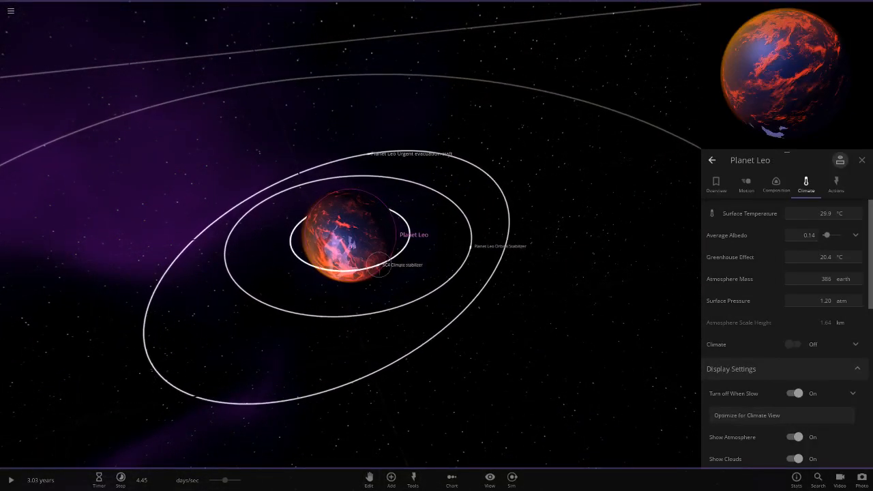
{"action": "left_click", "coordinate": [380, 265]}
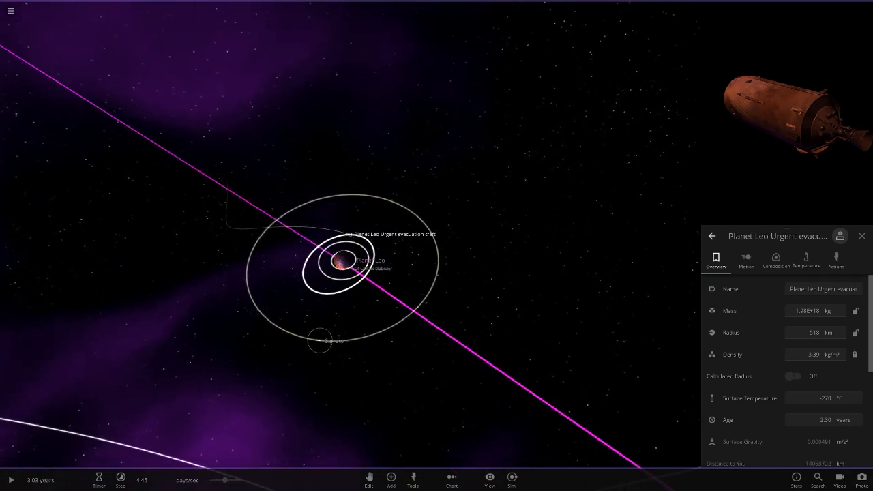
View Carrato's overview up close, zoom out, then select the gas giant Kela
{"action": "left_click", "coordinate": [319, 342]}
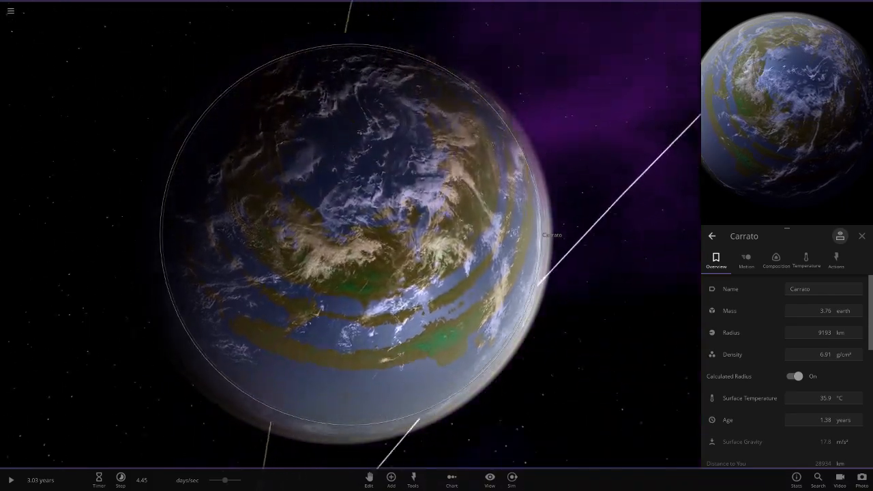
{"action": "scroll", "scroll_direction": "down", "scroll_amount": 3}
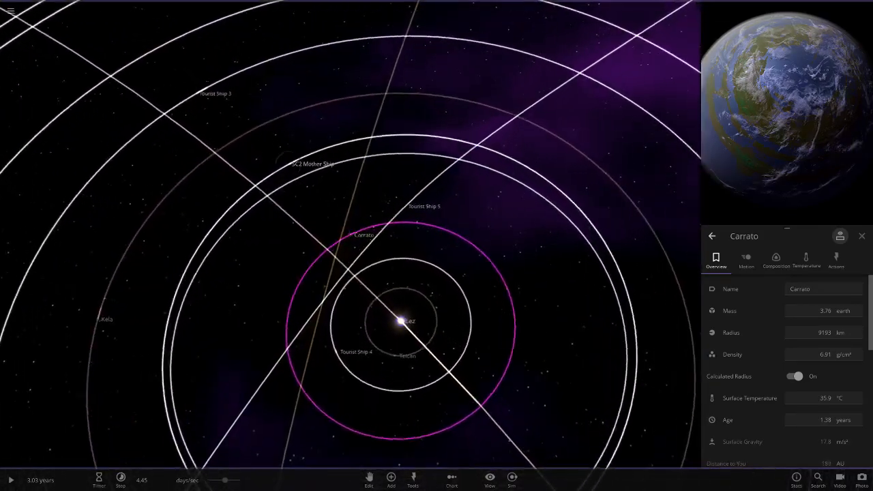
{"action": "left_click", "coordinate": [314, 164]}
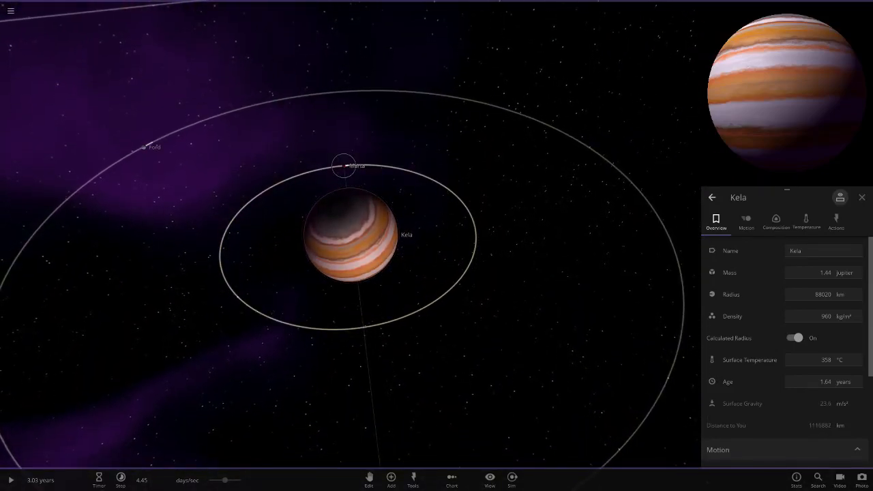
Show Marta's climate settings, toggle a display setting off and back on to restore its red look, then zoom out
{"action": "left_click", "coordinate": [344, 165]}
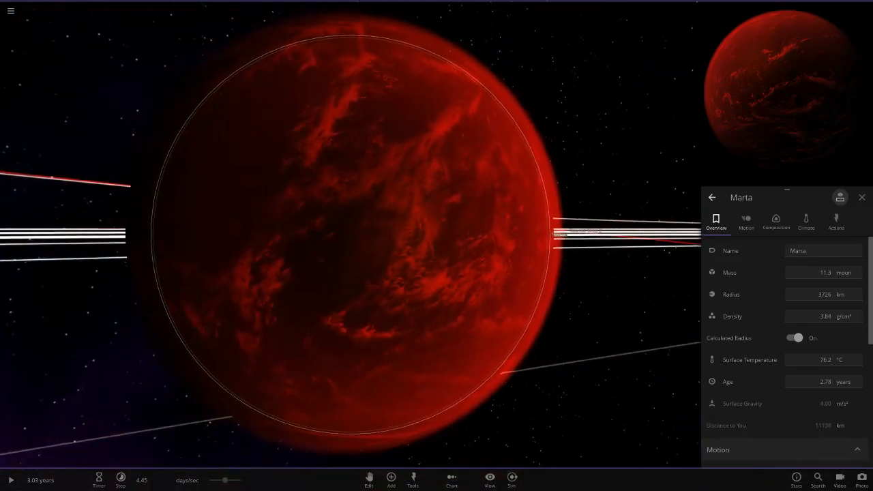
{"action": "left_click", "coordinate": [805, 221]}
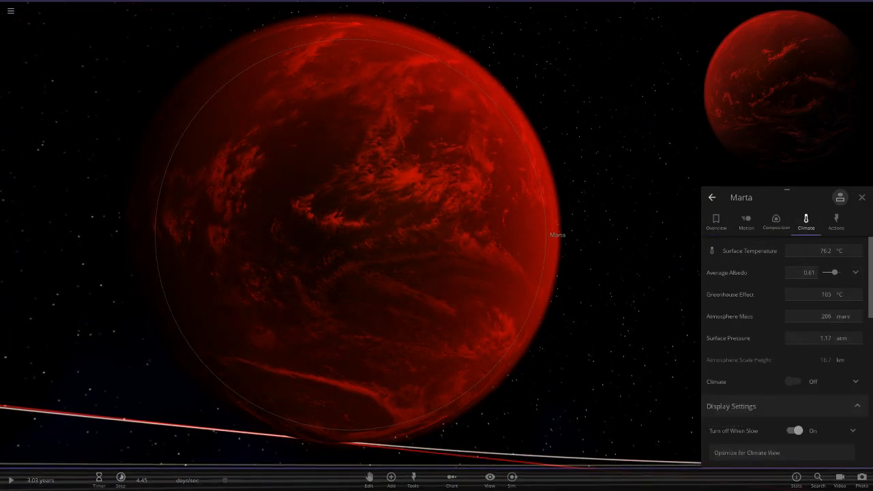
{"action": "scroll", "scroll_direction": "down", "scroll_amount": 3}
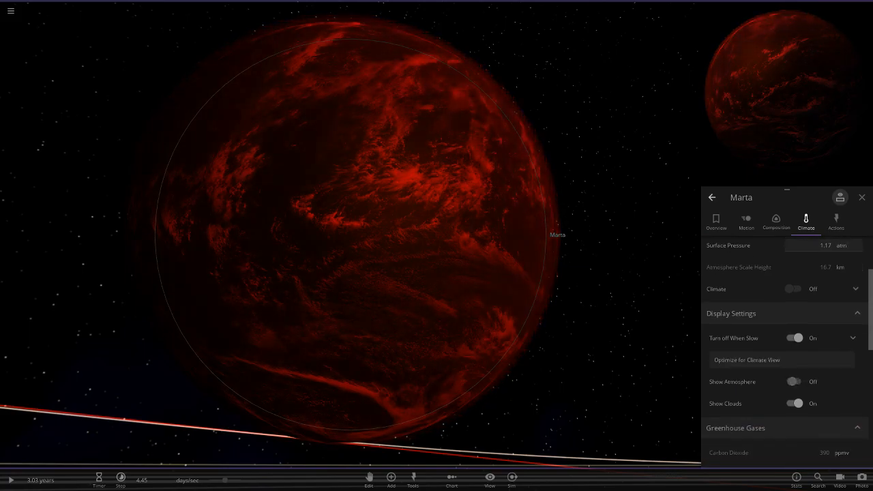
{"action": "left_click", "coordinate": [794, 404]}
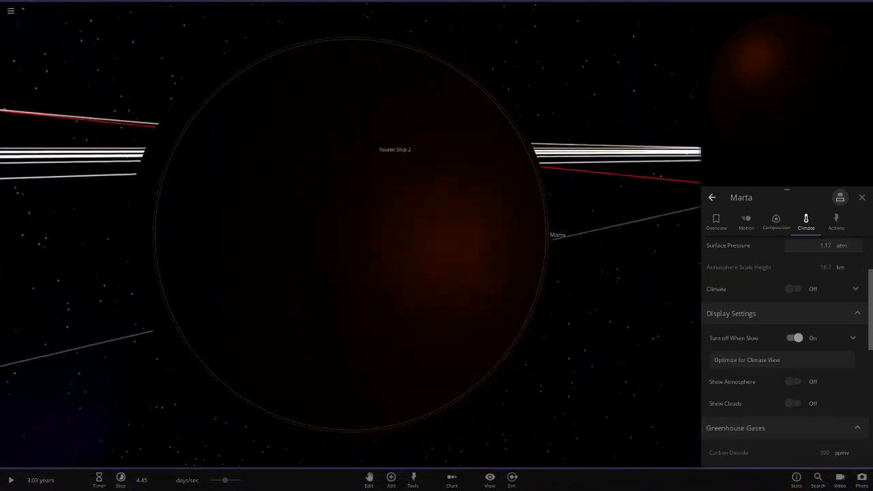
{"action": "left_click", "coordinate": [746, 360]}
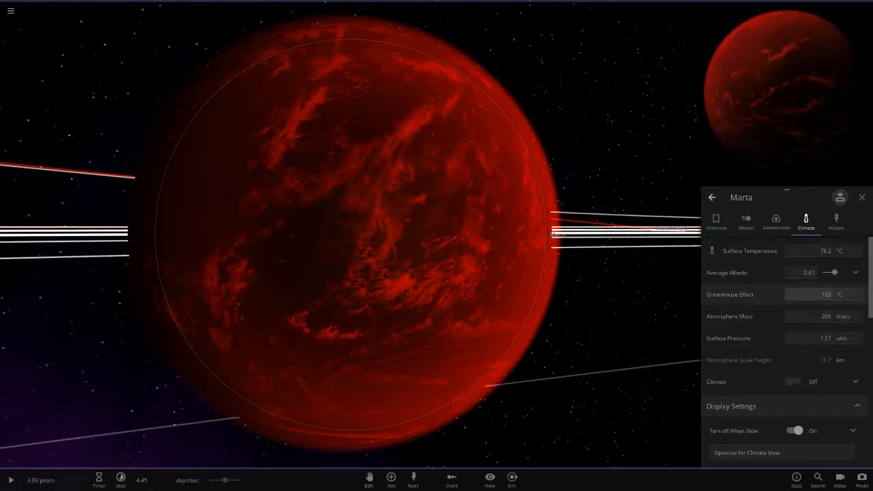
{"action": "scroll", "scroll_direction": "down", "scroll_amount": 3}
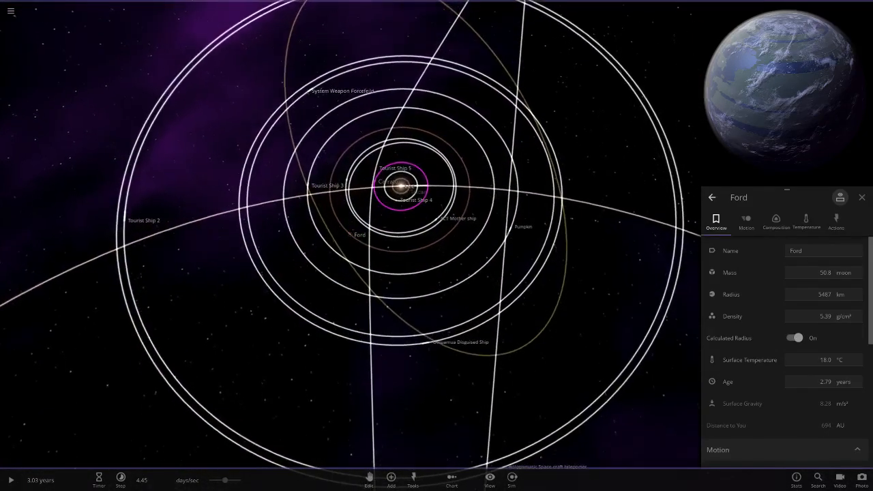
Select the System Weapon Forcefield, browse the everyday balls and dice in the Add panel, then close it
{"action": "left_click", "coordinate": [326, 185]}
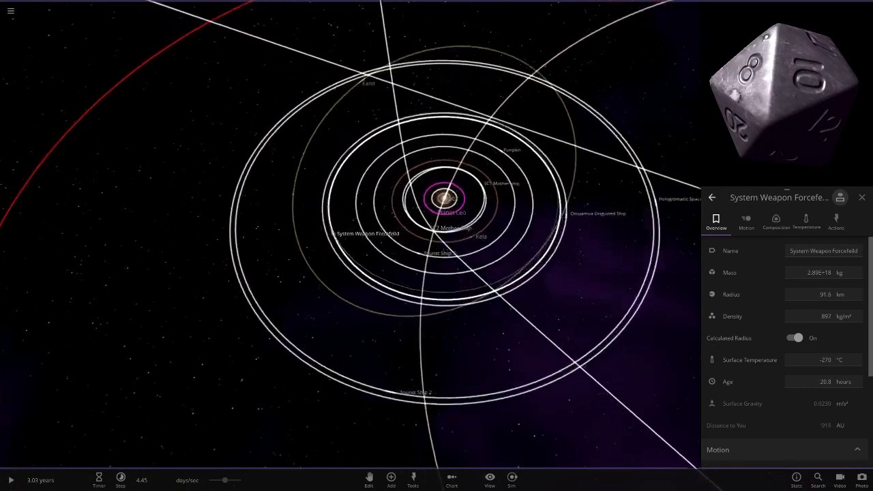
{"action": "scroll", "scroll_direction": "down", "scroll_amount": 3}
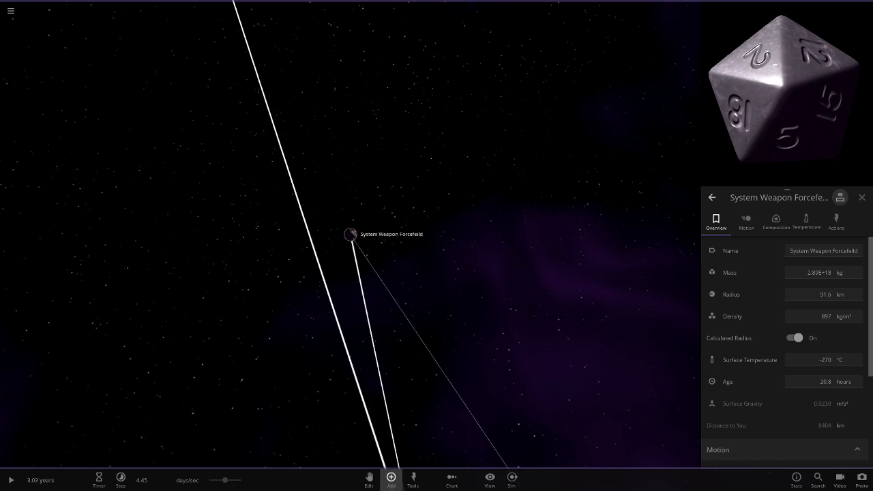
{"action": "left_click", "coordinate": [391, 477]}
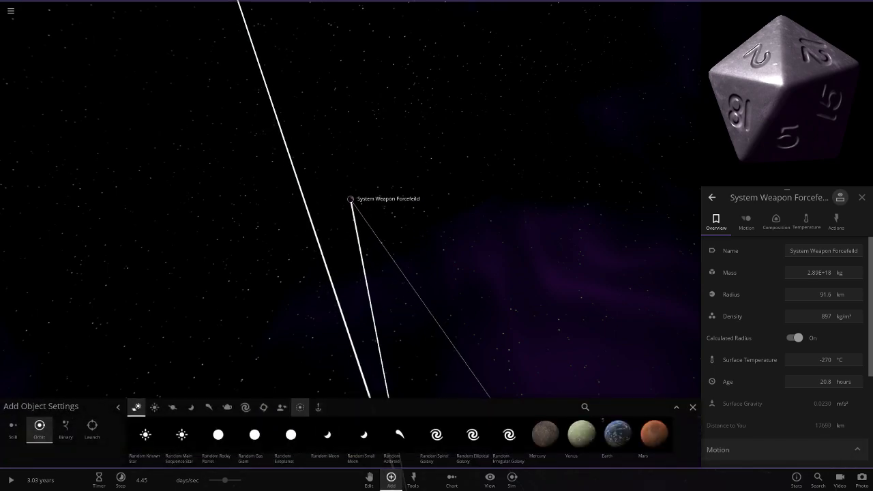
{"action": "left_click", "coordinate": [227, 406]}
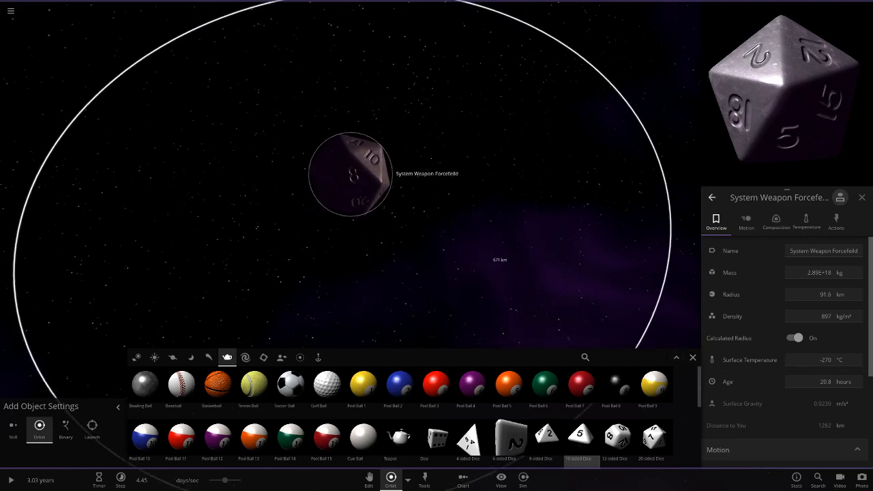
{"action": "left_click", "coordinate": [694, 357]}
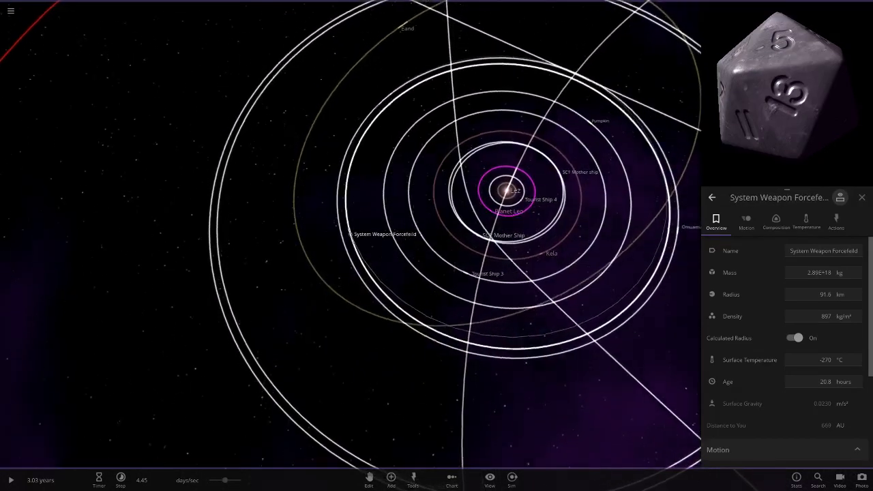
Inspect the asteroid Salibe and the Omuamua Disguised Ship up close with their Overview panels
{"action": "scroll", "scroll_direction": "down", "scroll_amount": 3}
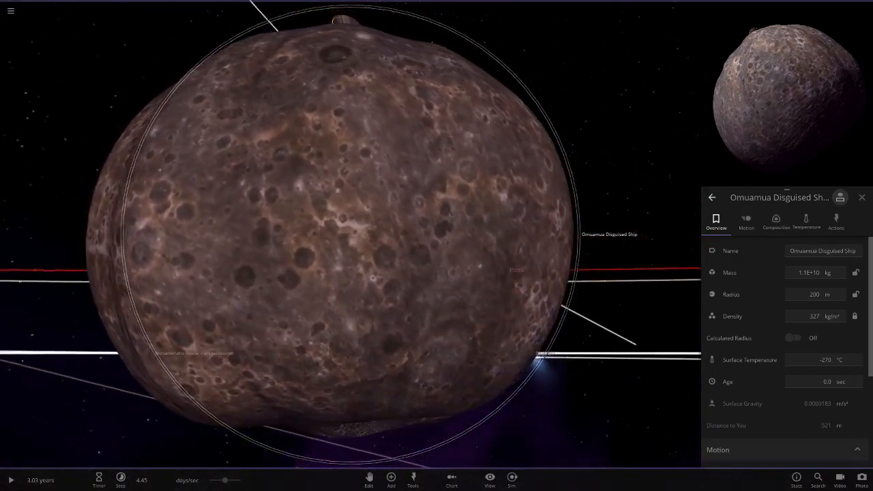
{"action": "left_click", "coordinate": [390, 480]}
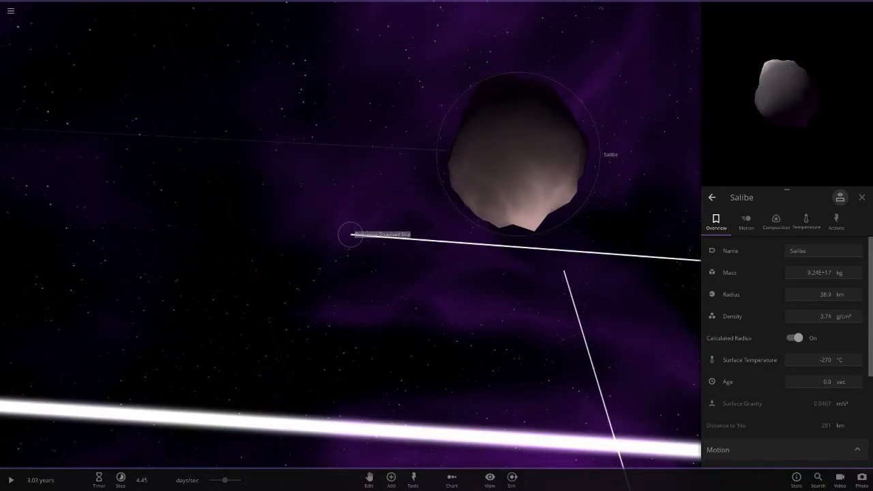
{"action": "left_click", "coordinate": [349, 235]}
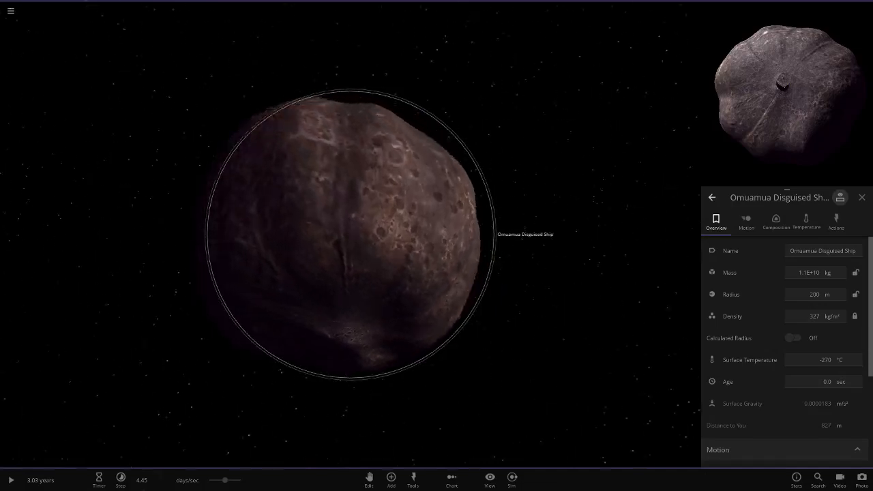
{"action": "scroll", "scroll_direction": "down", "scroll_amount": 3}
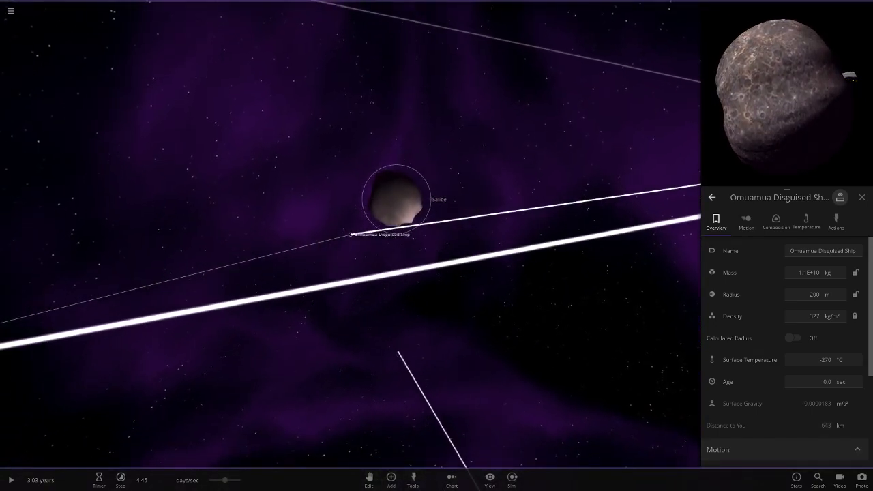
{"action": "left_click", "coordinate": [440, 199]}
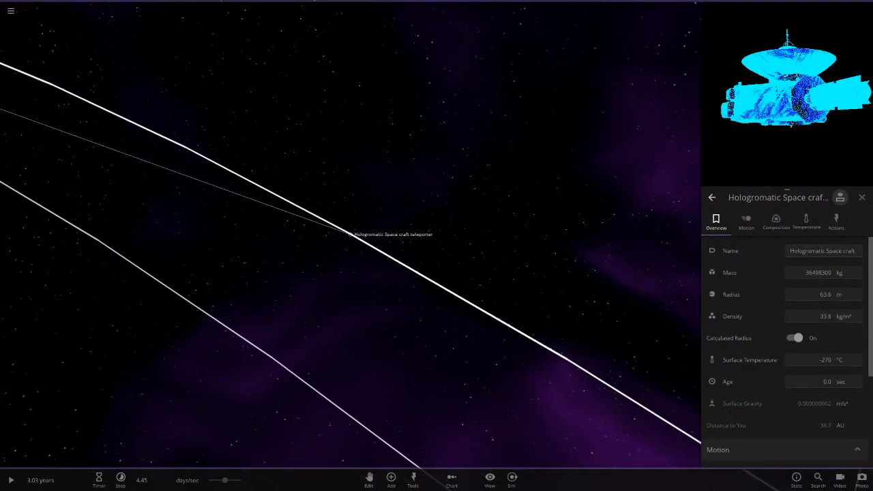
Visit Tourist Ship 1 near the star and leave the star Popo's Overview panel showing
{"action": "scroll", "scroll_direction": "down", "scroll_amount": 3}
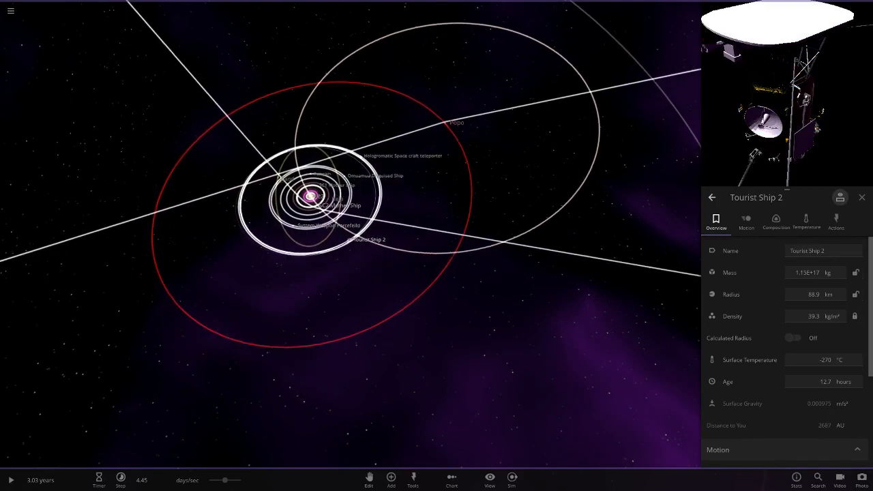
{"action": "left_click", "coordinate": [457, 123]}
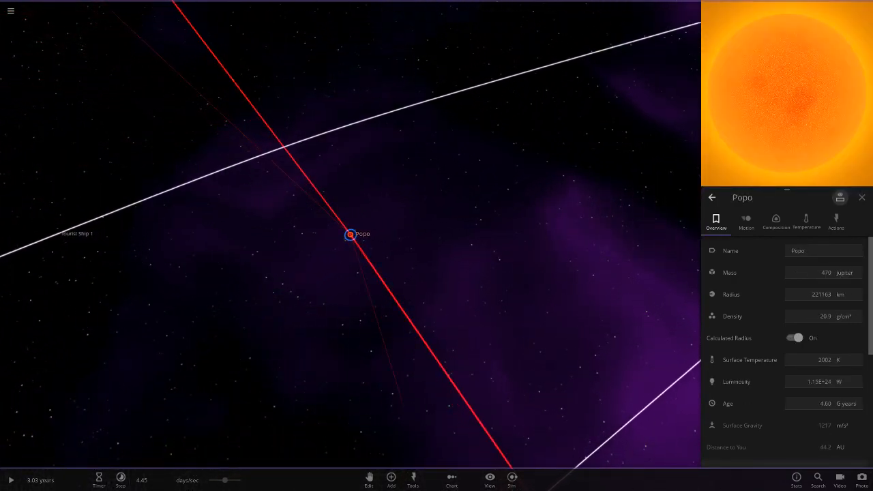
{"action": "left_click", "coordinate": [78, 233]}
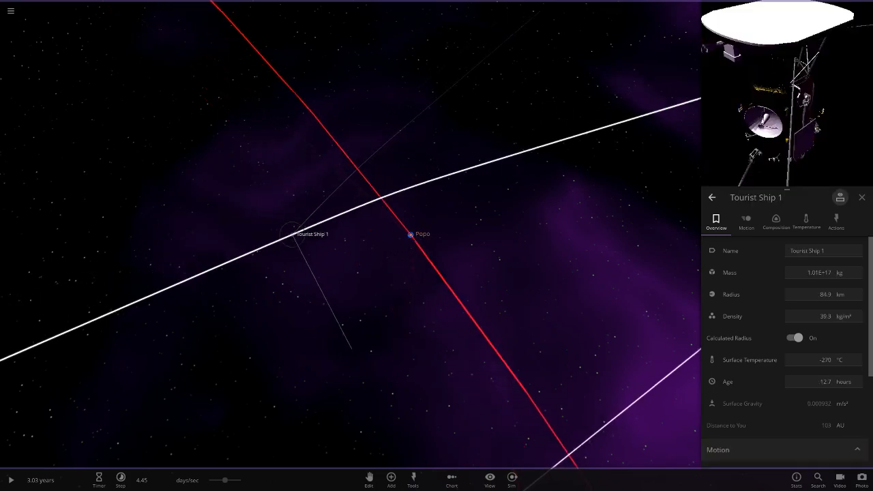
{"action": "left_click", "coordinate": [603, 234]}
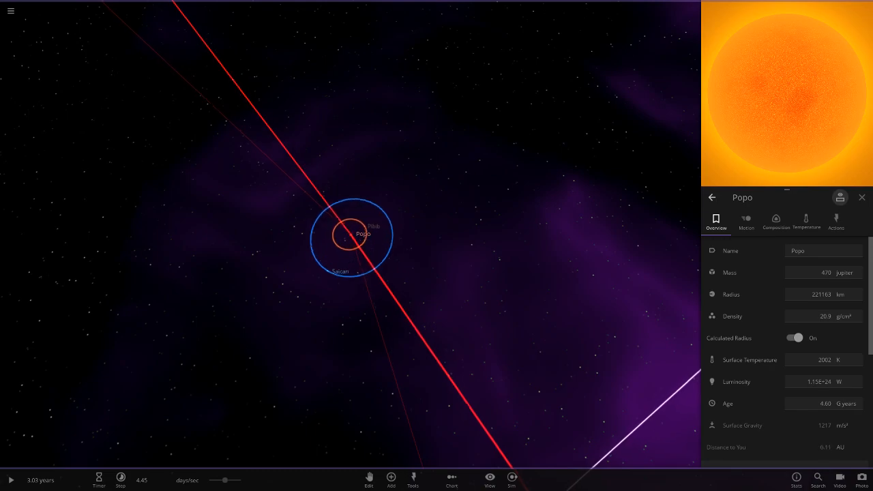
Zoom to the planet Pibib and view its Climate and Composition properties
{"action": "left_click", "coordinate": [374, 227]}
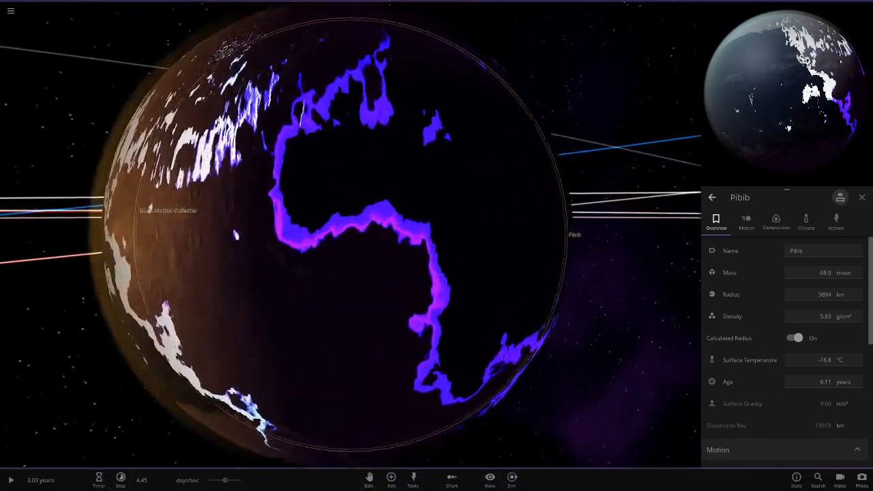
{"action": "scroll", "scroll_direction": "down", "scroll_amount": 3}
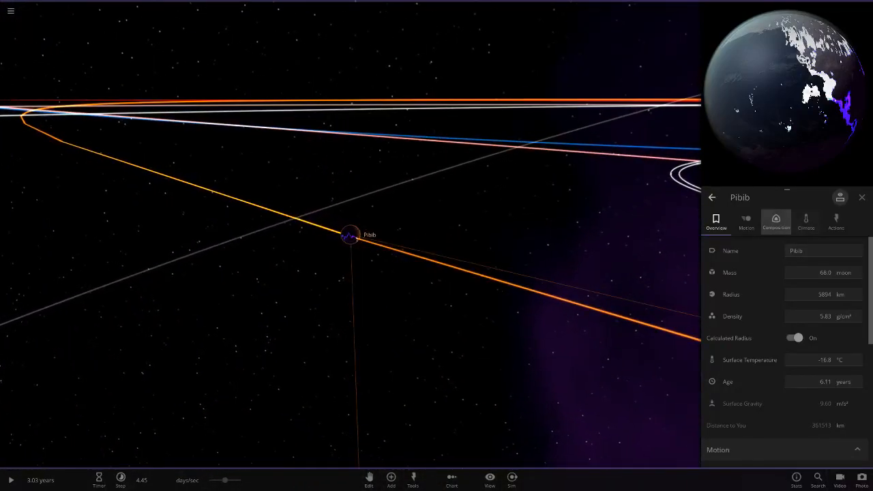
{"action": "left_click", "coordinate": [805, 220]}
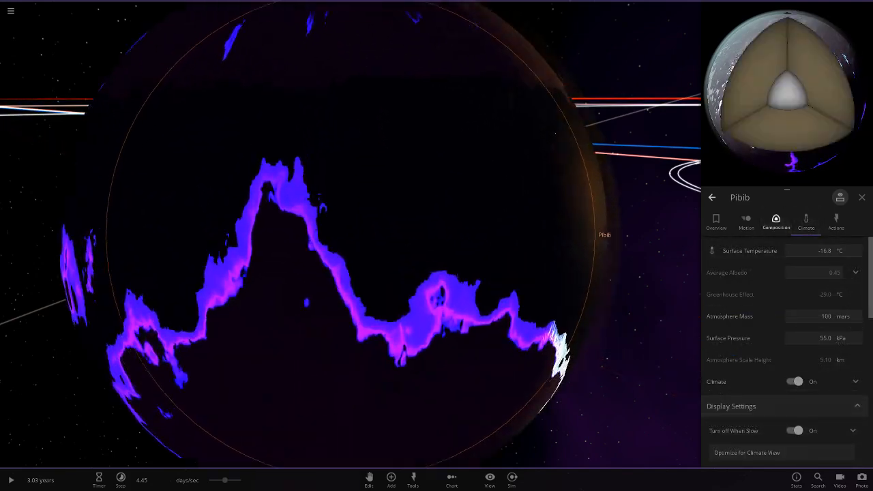
{"action": "left_click", "coordinate": [775, 220]}
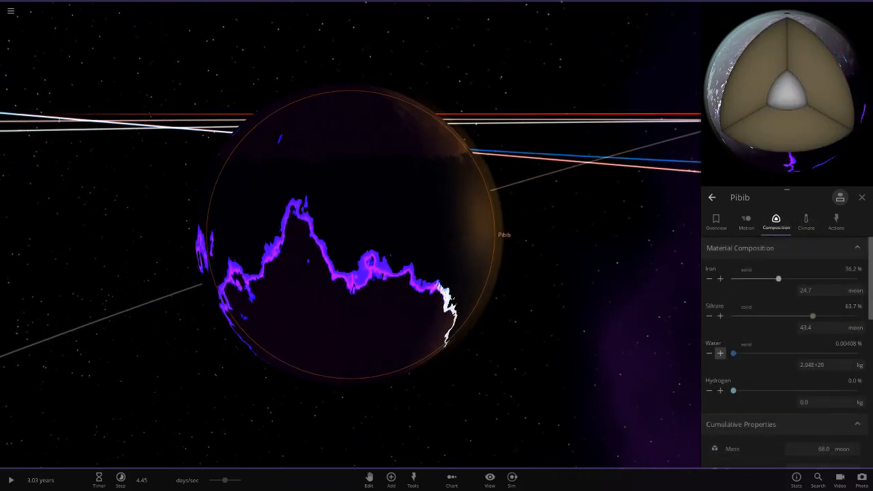
{"action": "left_click", "coordinate": [720, 353]}
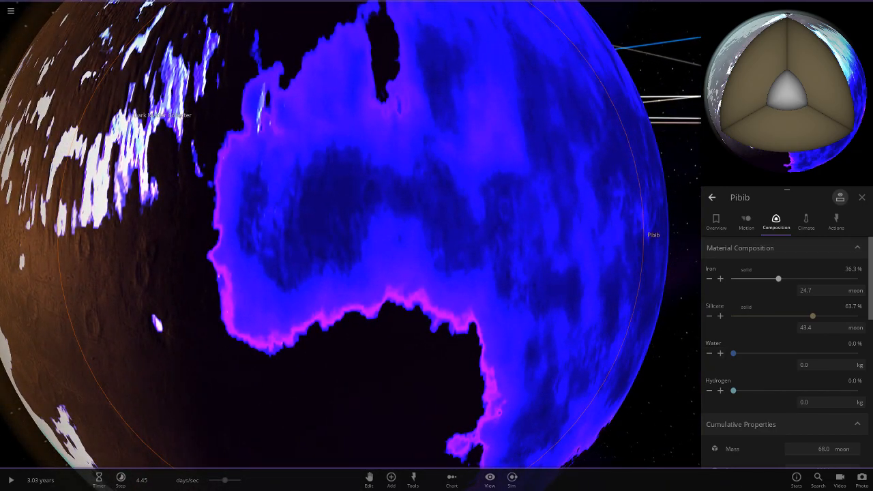
{"action": "left_click", "coordinate": [721, 352]}
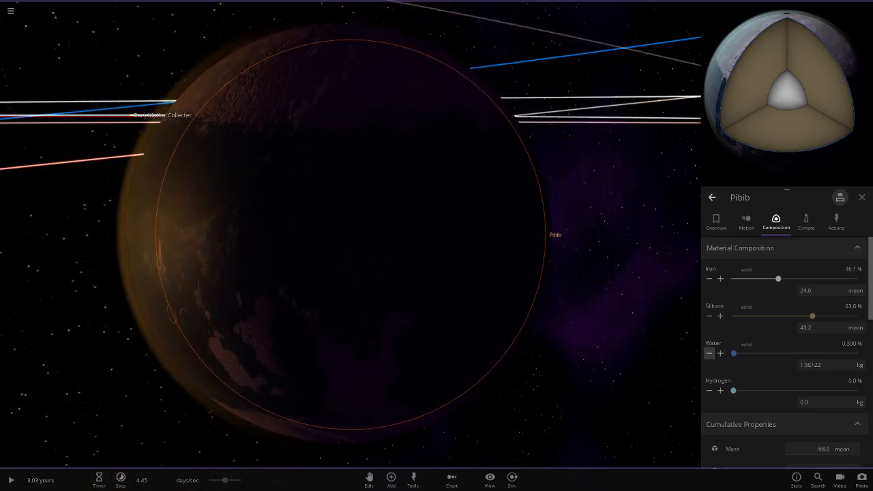
Show the blue planet Saican's Overview properties and zoom in on it
{"action": "left_click", "coordinate": [710, 352]}
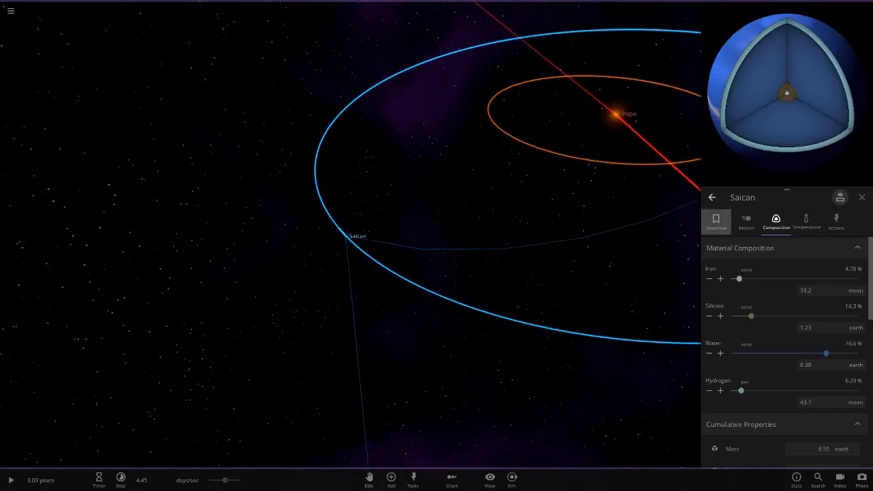
{"action": "left_click", "coordinate": [717, 221]}
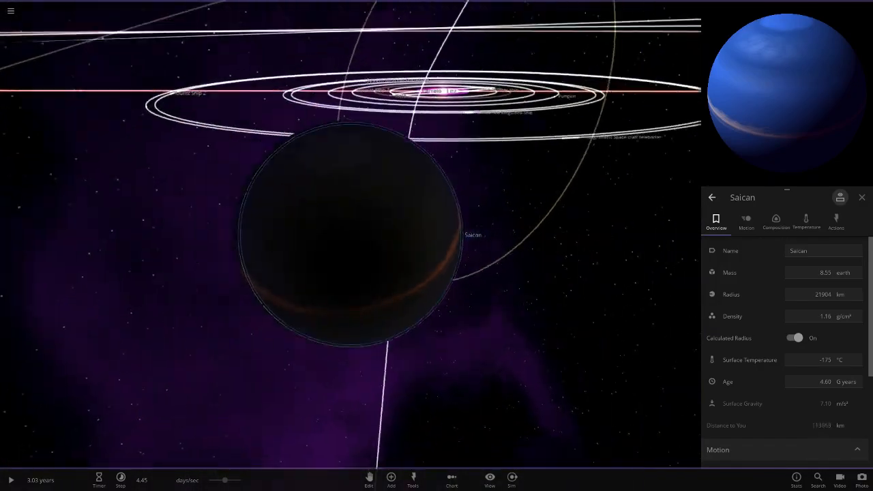
{"action": "left_click", "coordinate": [488, 480]}
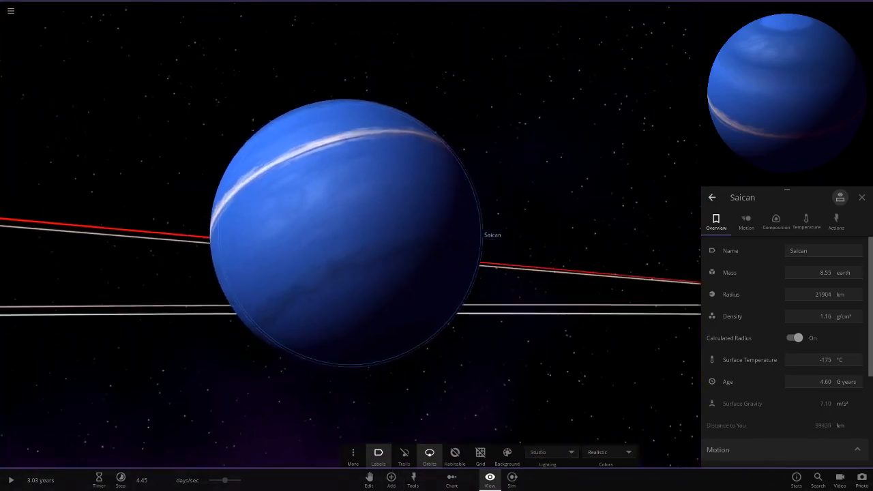
{"action": "scroll", "scroll_direction": "down", "scroll_amount": 3}
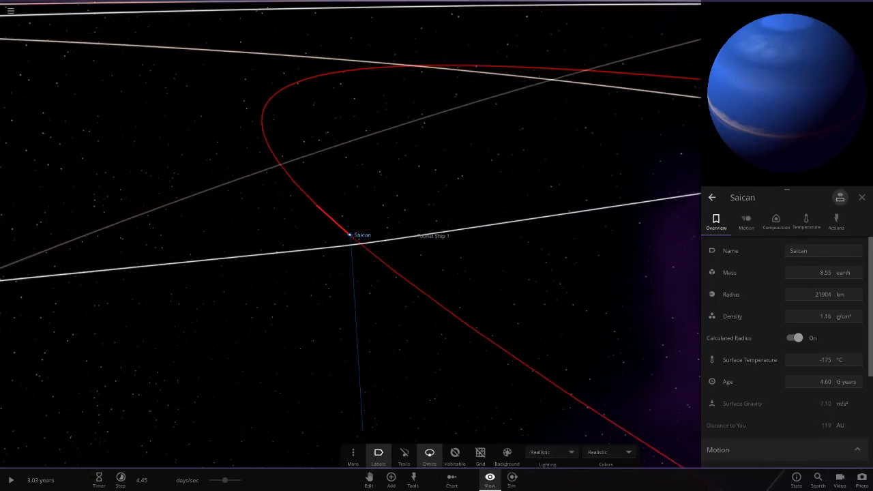
Zoom in on Neptunian Guy with its properties panel closed
{"action": "scroll", "scroll_direction": "down", "scroll_amount": 3}
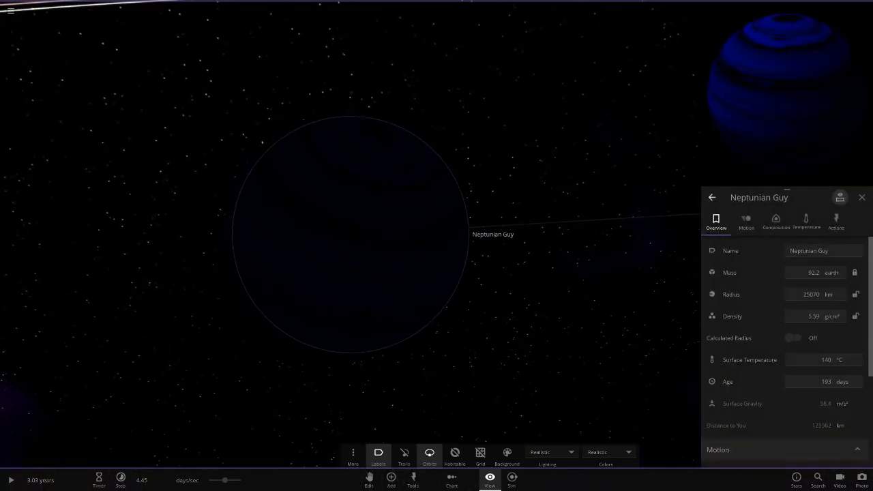
{"action": "left_click", "coordinate": [550, 452]}
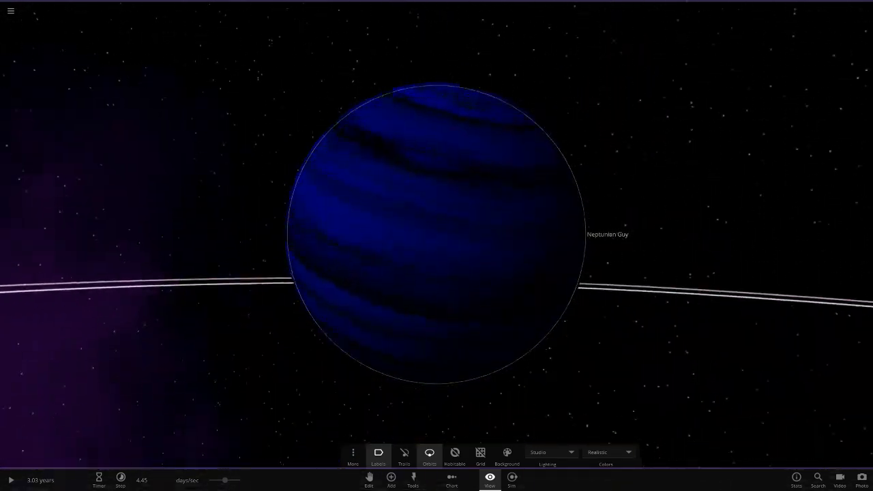
{"action": "scroll", "scroll_direction": "down", "scroll_amount": 3}
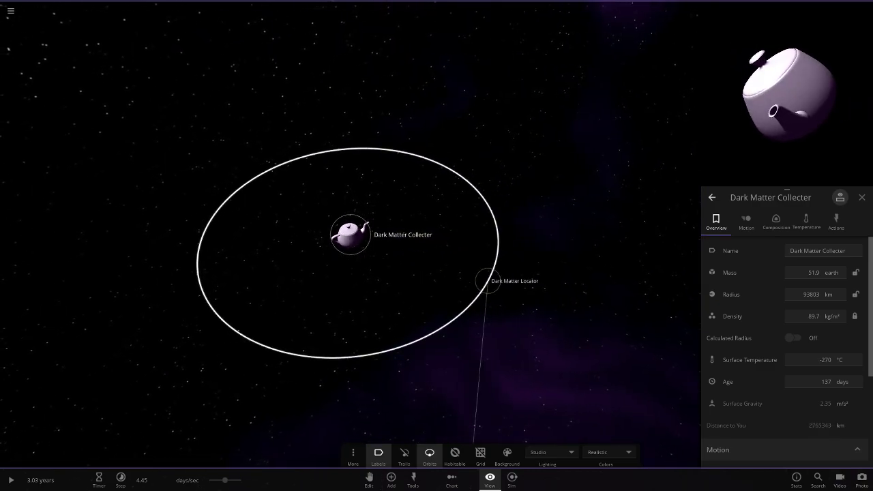
Add a Soccer Ball from the everyday-objects catalogue orbiting the Dark Matter Locator
{"action": "left_click", "coordinate": [487, 281]}
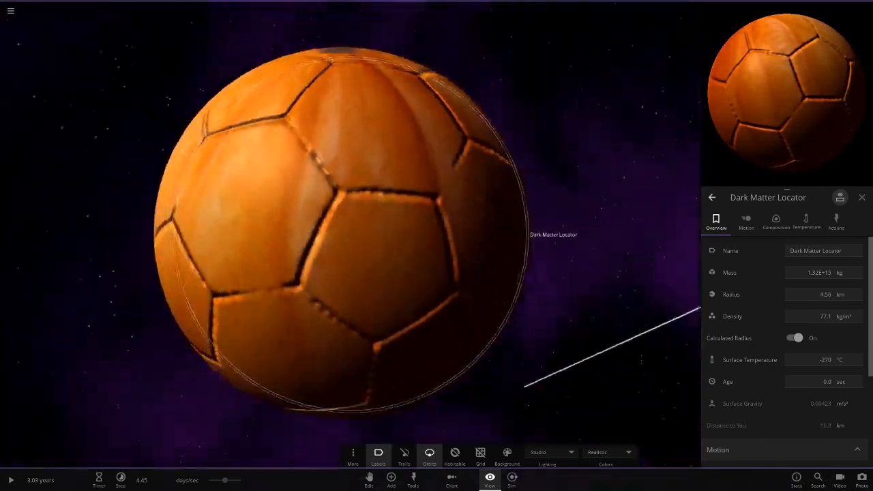
{"action": "left_click", "coordinate": [390, 480]}
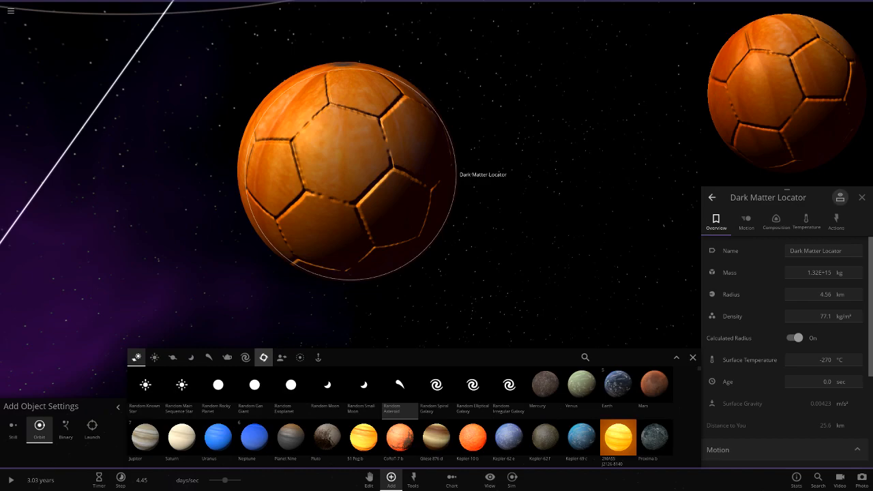
{"action": "left_click", "coordinate": [227, 358]}
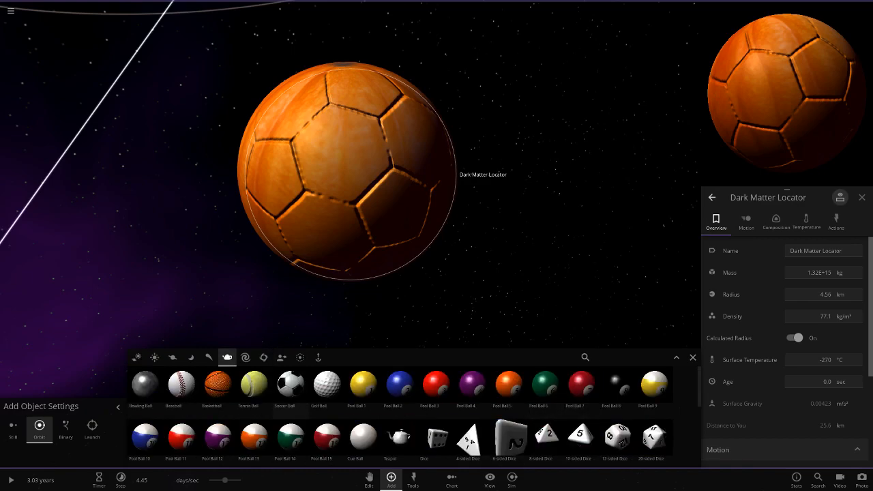
{"action": "left_click", "coordinate": [284, 384]}
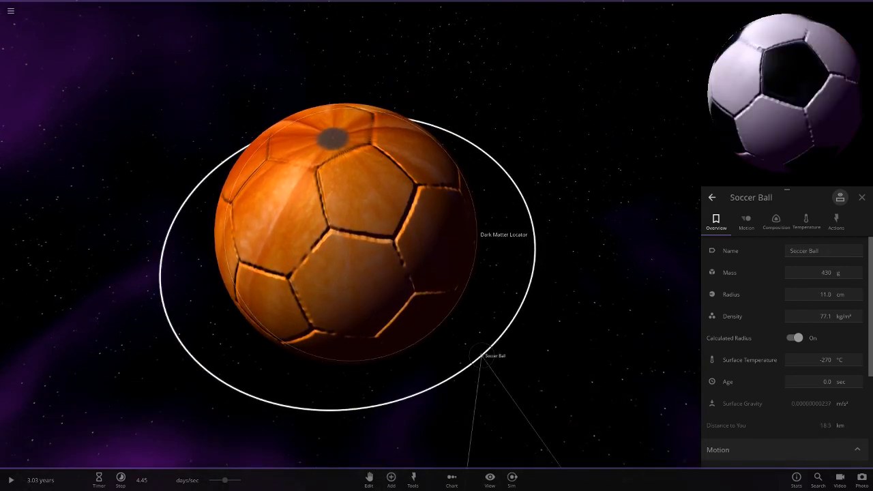
{"action": "left_click", "coordinate": [504, 235]}
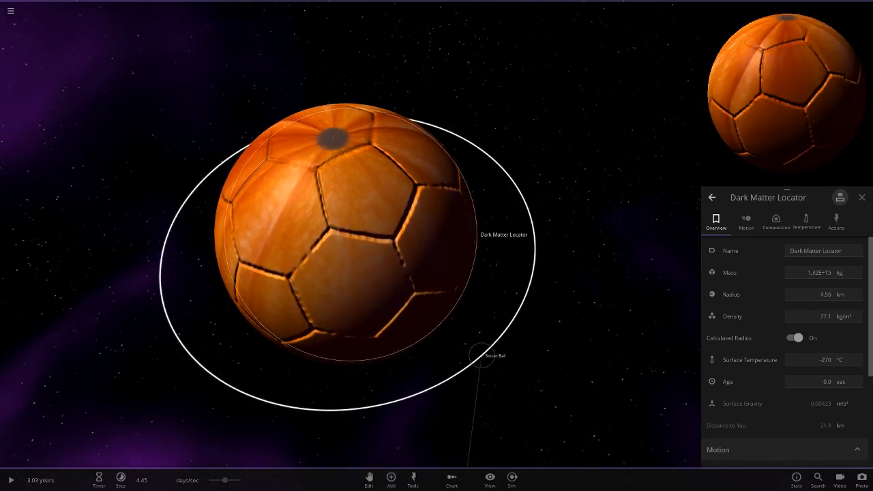
{"action": "left_click", "coordinate": [480, 355]}
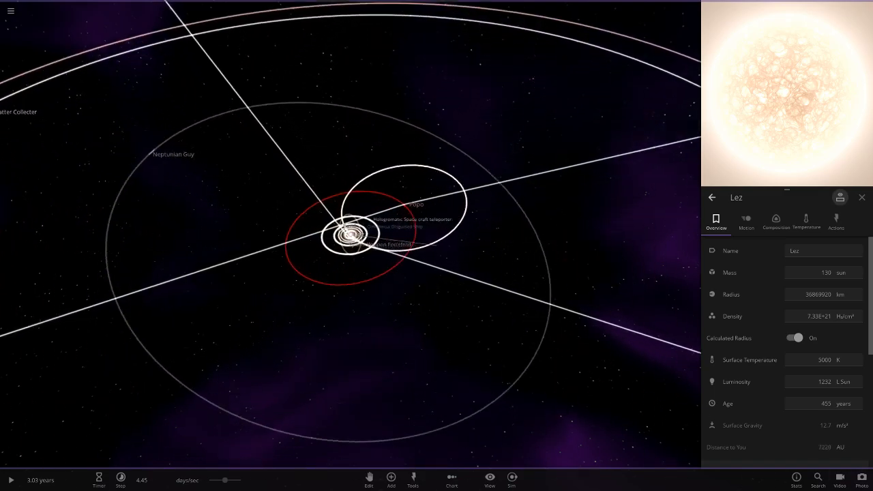
Show the Chart radius lineup of all objects and view Pibib's composition and Neptunian Guy
{"action": "left_click", "coordinate": [450, 480]}
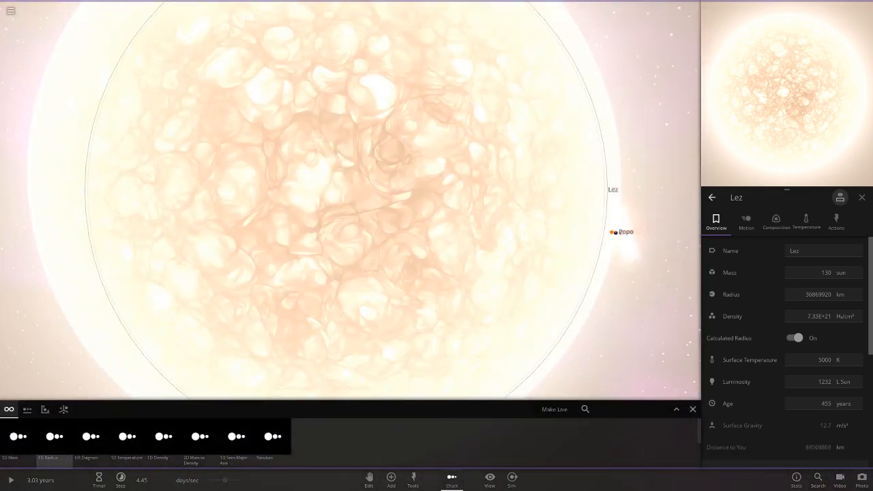
{"action": "left_click", "coordinate": [355, 188]}
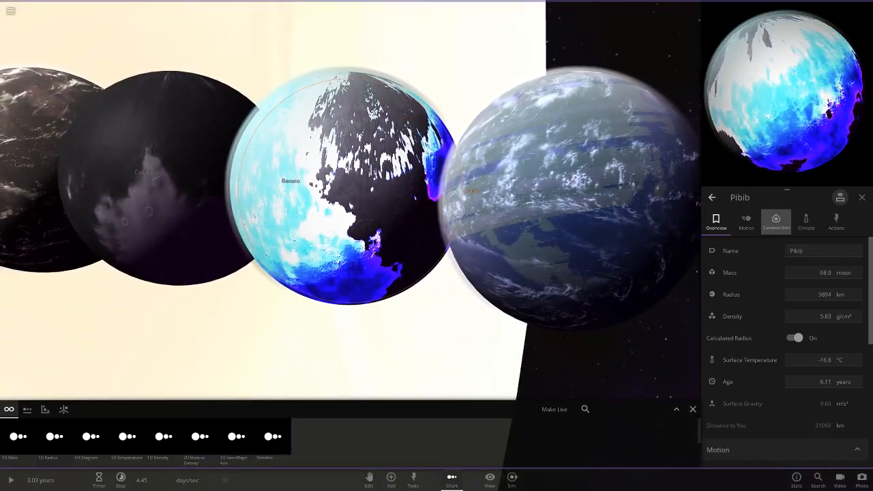
{"action": "left_click", "coordinate": [775, 221]}
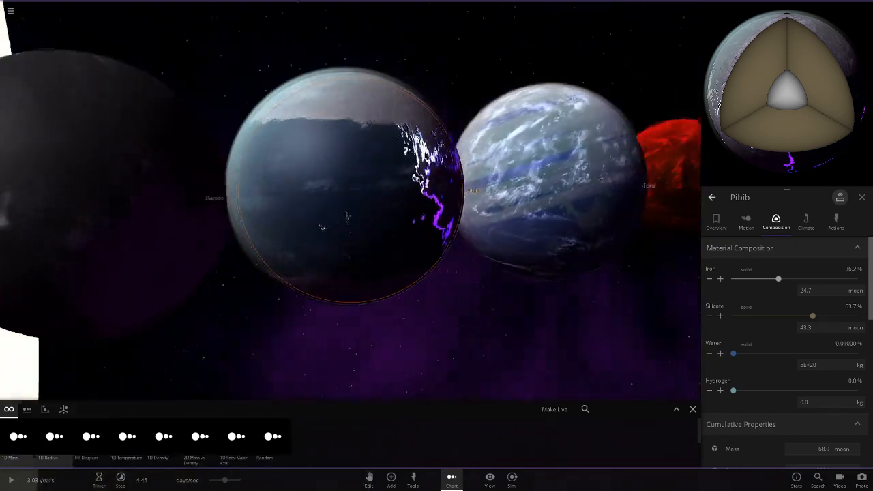
{"action": "left_click", "coordinate": [716, 219]}
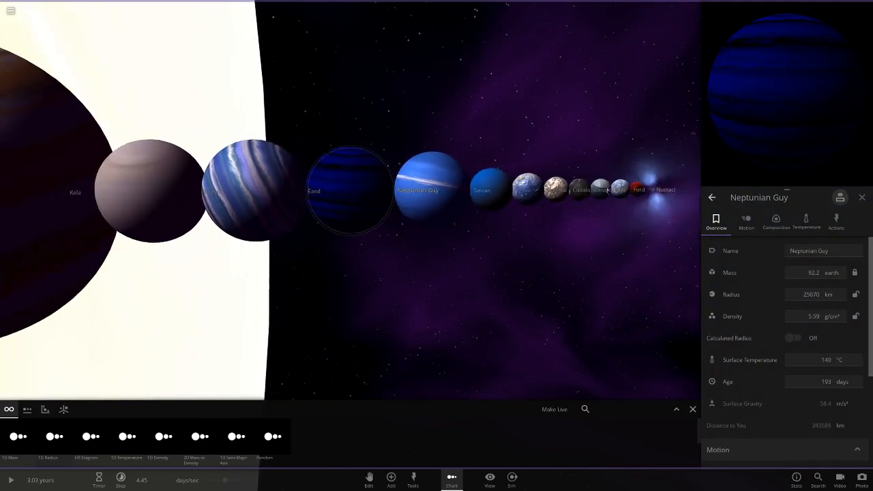
Compare Kela, Eand and Neptunian Guy by selecting them in the lineup
{"action": "left_click", "coordinate": [150, 191]}
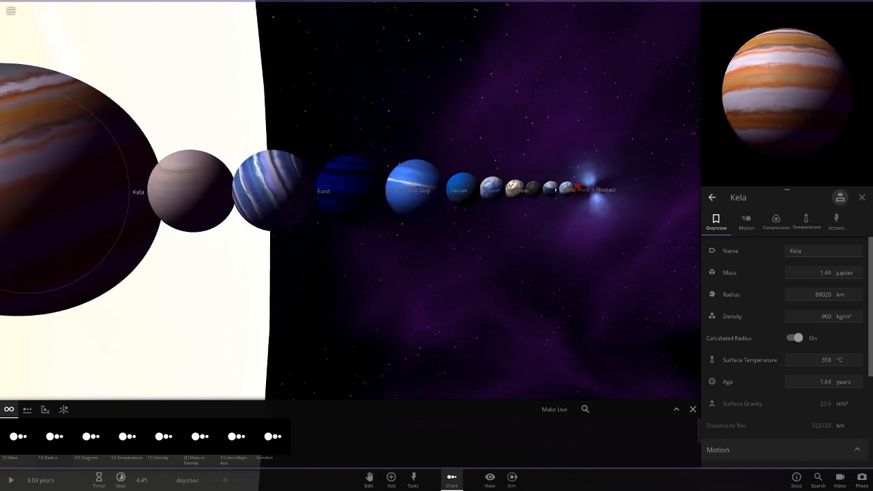
{"action": "left_click", "coordinate": [348, 191]}
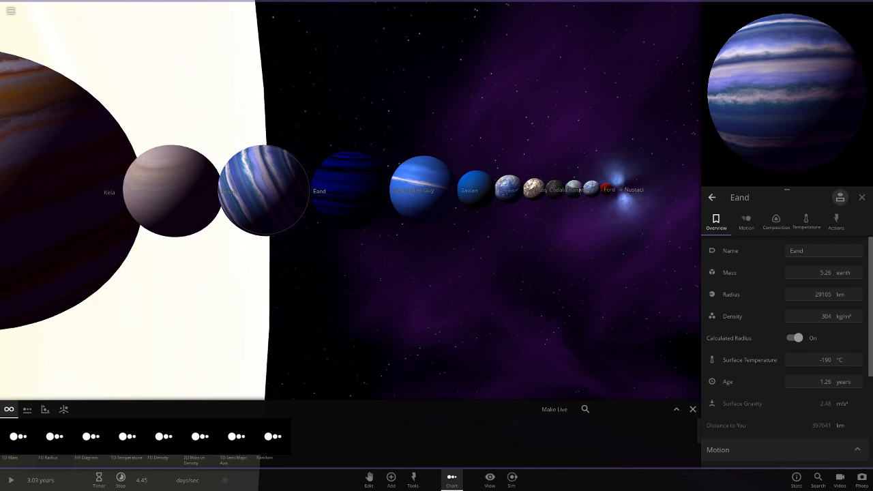
{"action": "left_click", "coordinate": [175, 191]}
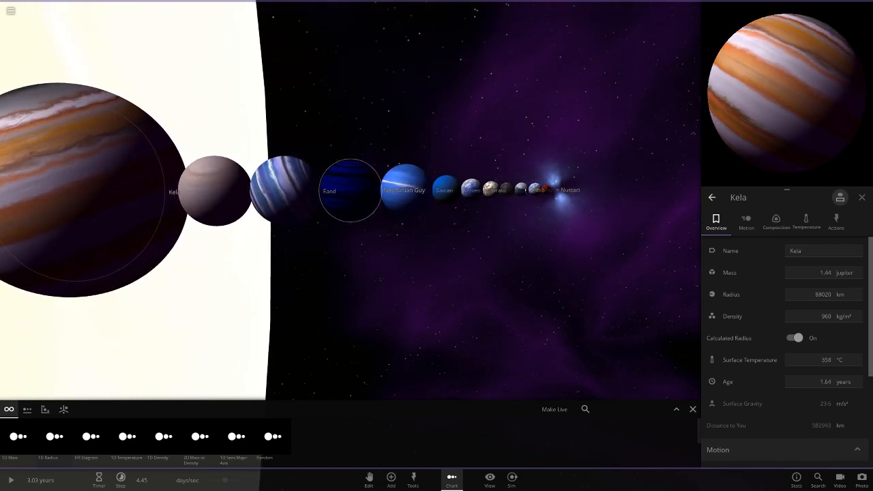
{"action": "left_click", "coordinate": [404, 190]}
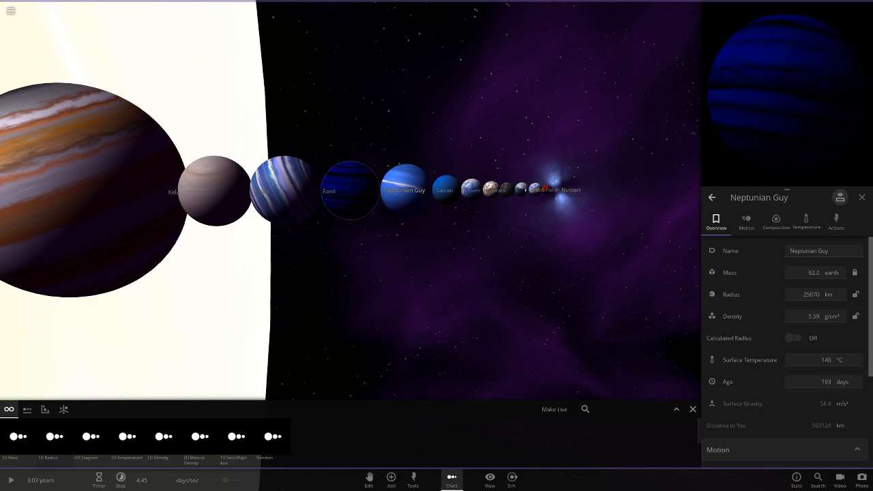
Zoom the lineup out to show stars and giant planets with no properties open
{"action": "left_click", "coordinate": [480, 191]}
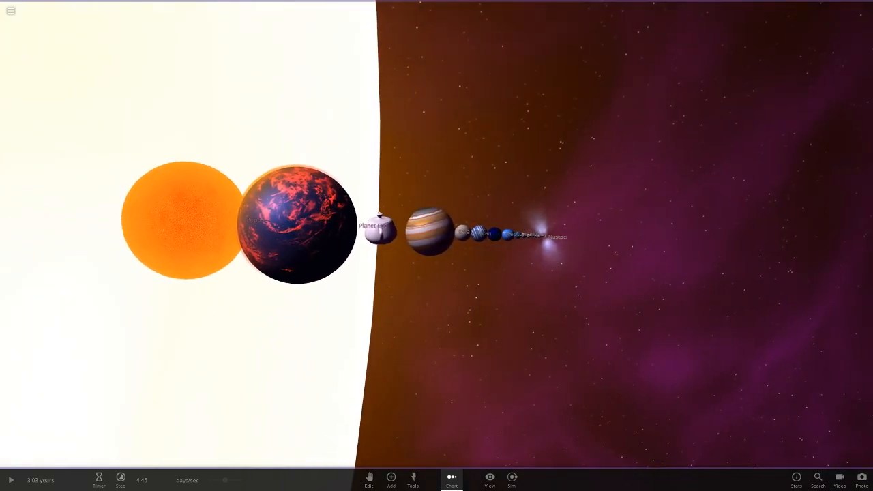
{"action": "left_click", "coordinate": [488, 479]}
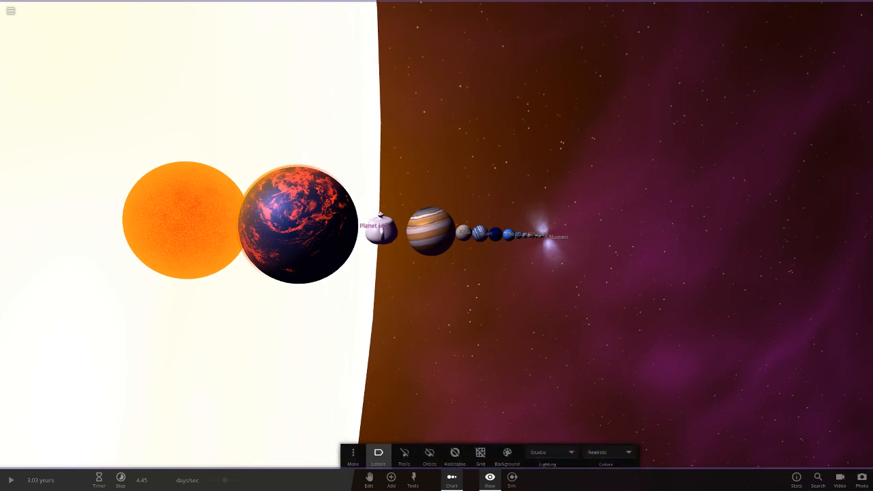